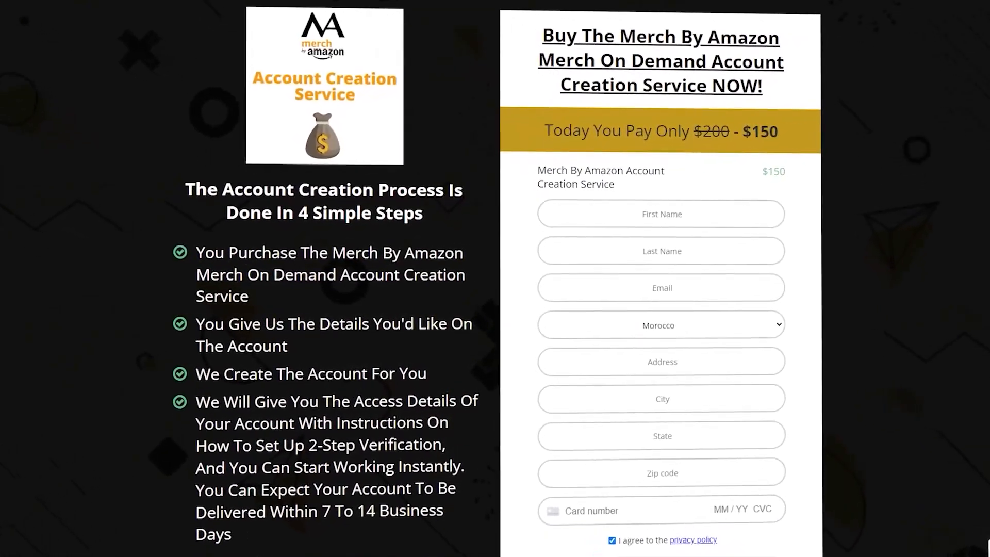
- Scroll through the Mr Addie account creation and course checkout sales pages
scroll(down, 3)
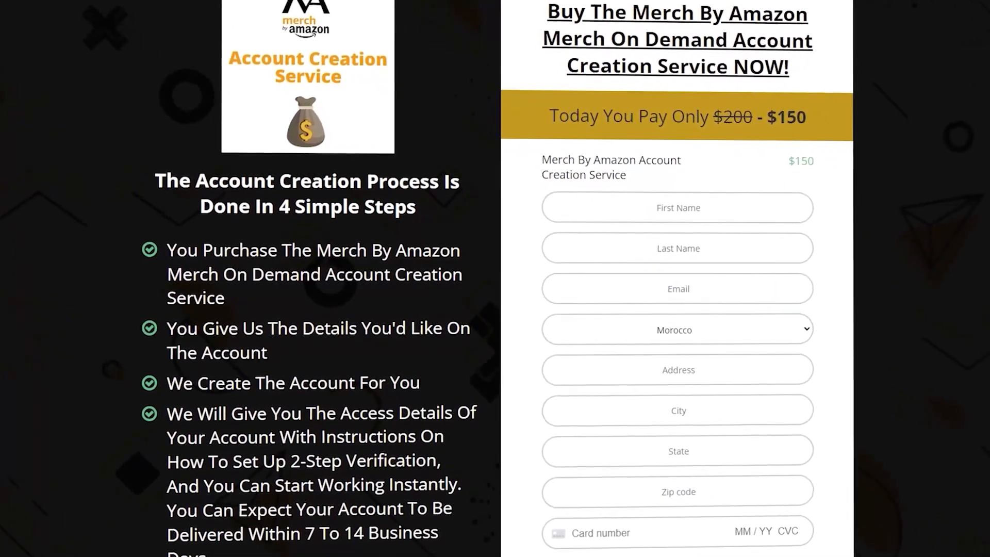
scroll(down, 3)
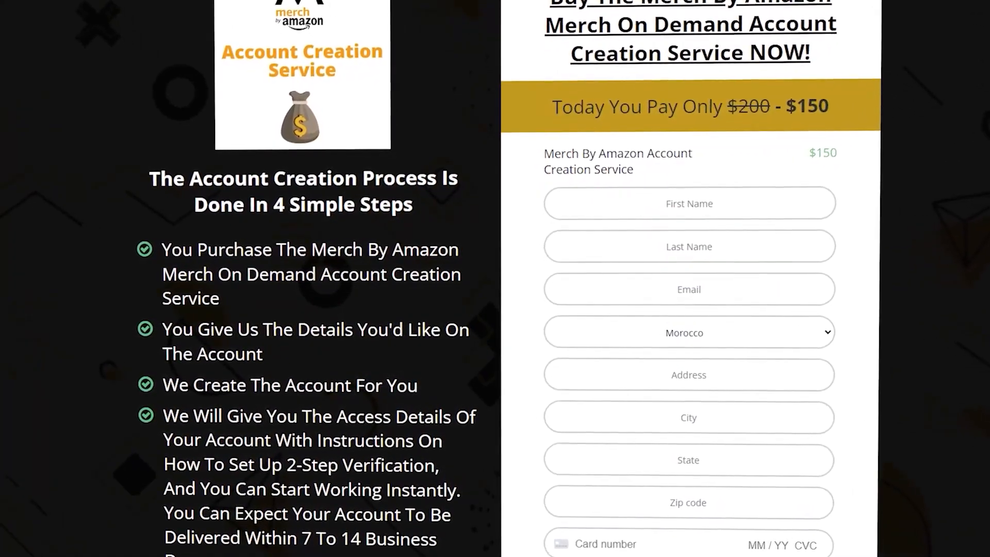
scroll(down, 3)
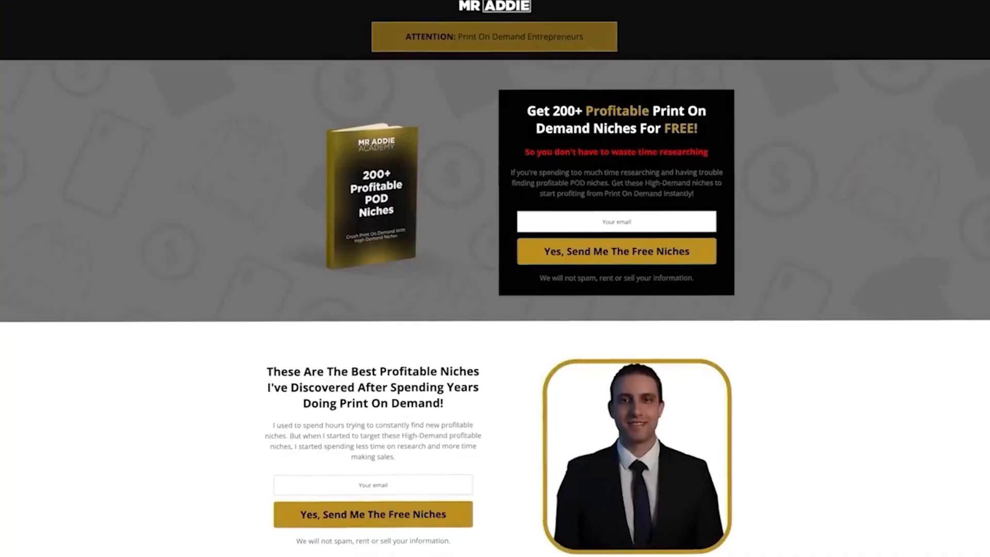
scroll(down, 3)
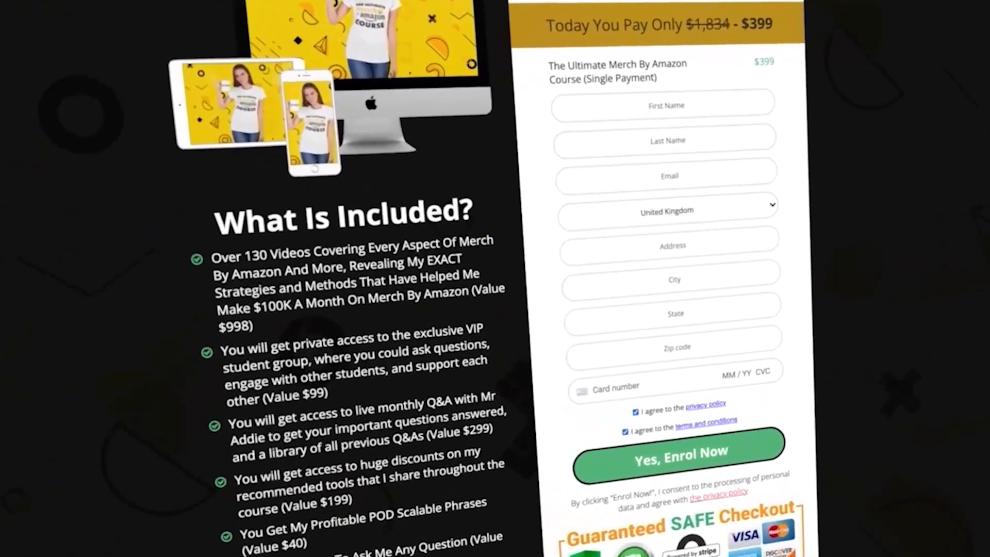
scroll(down, 3)
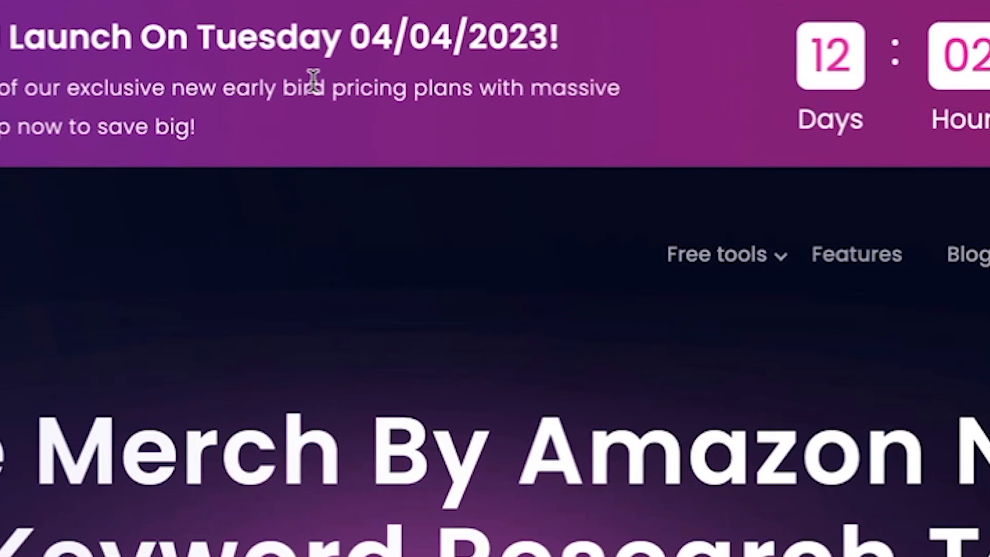
- Browse the Best Sellers research results down to the 'It's me, hi' shirt
scroll(left, 3)
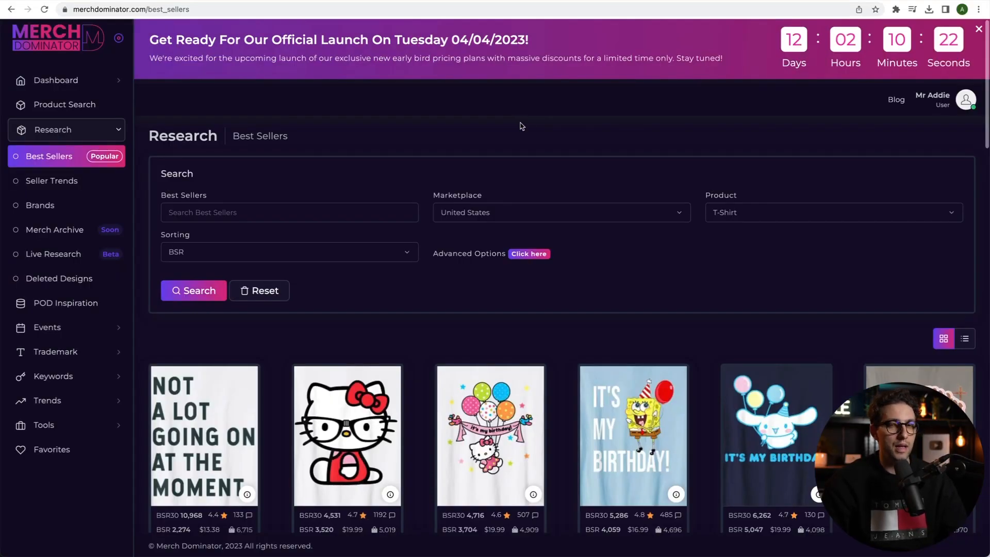
scroll(down, 3)
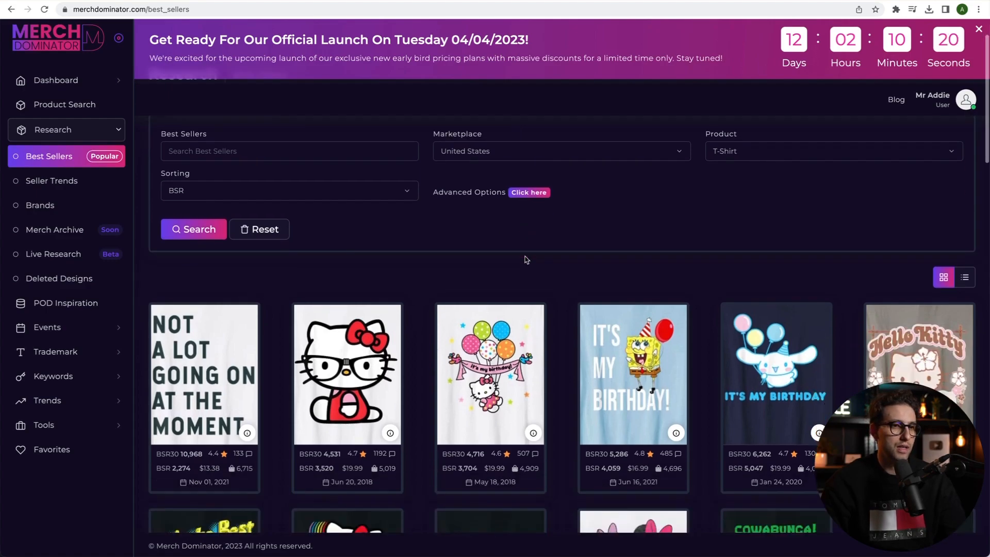
scroll(down, 3)
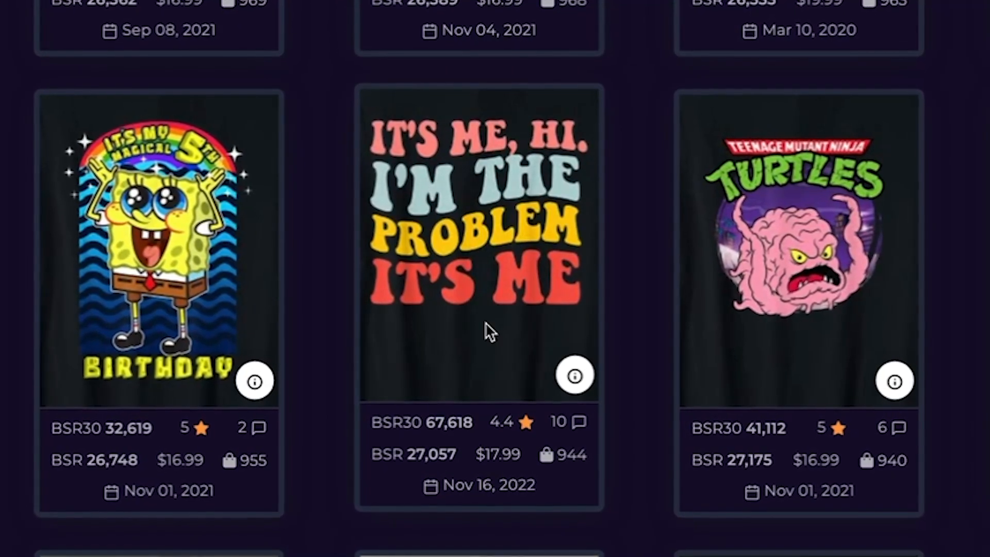
scroll(down, 3)
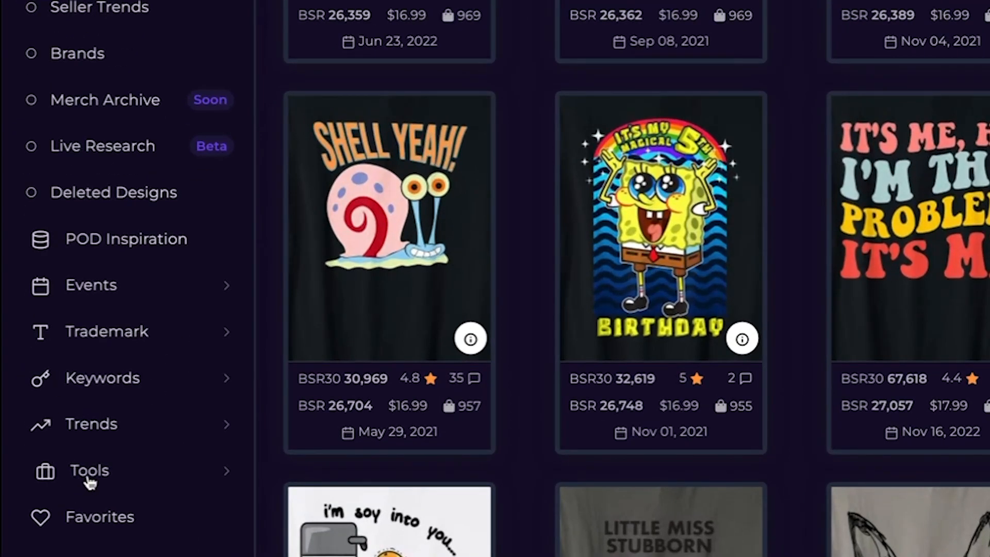
- Launch the built-in Designer from the sidebar's Tools section
click(88, 470)
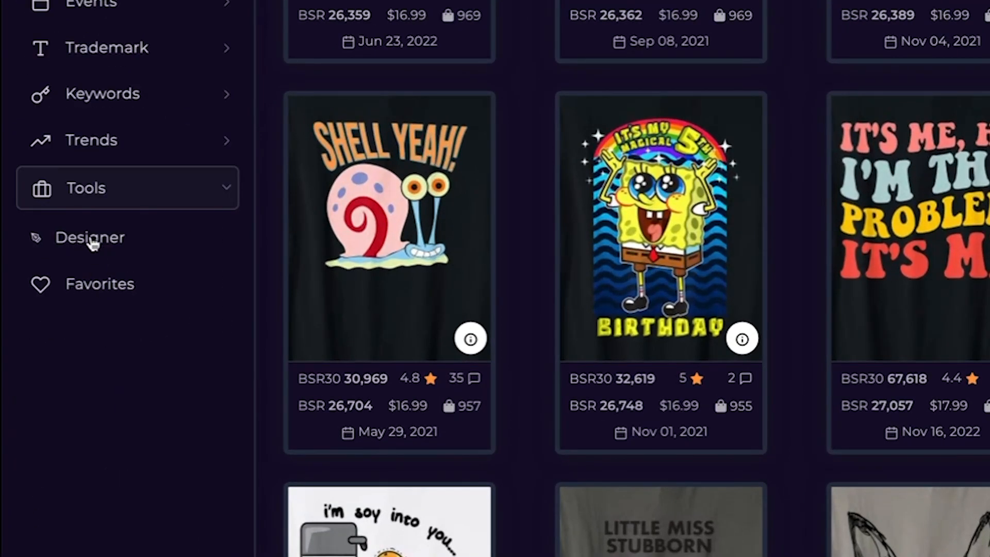
right_click(90, 237)
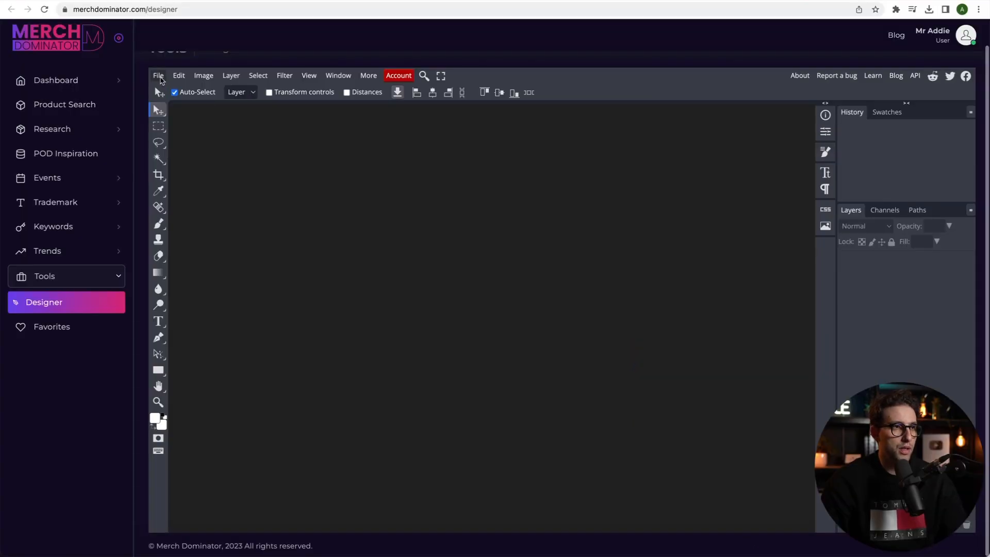
- Create a new 4500 by 5400 pixel project with a transparent background
click(158, 75)
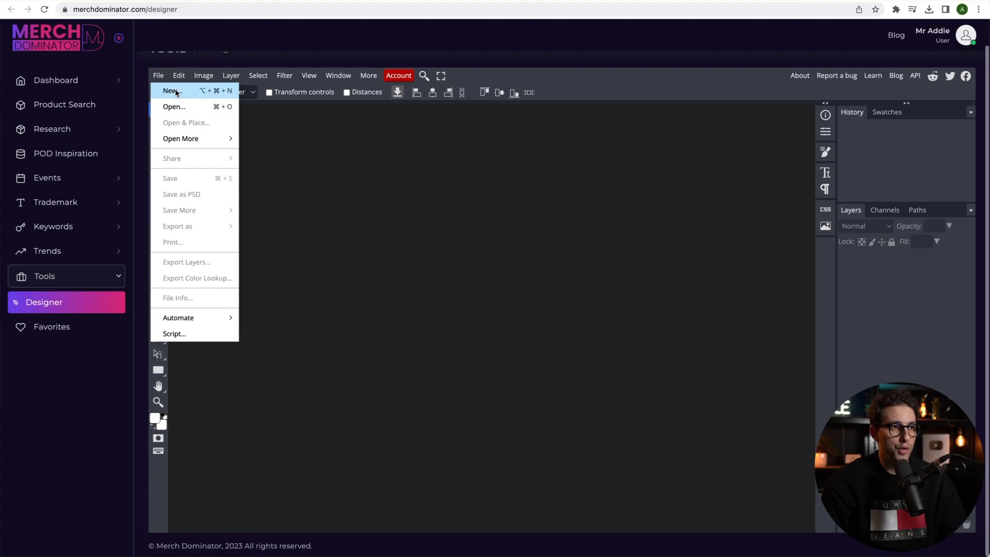
click(170, 91)
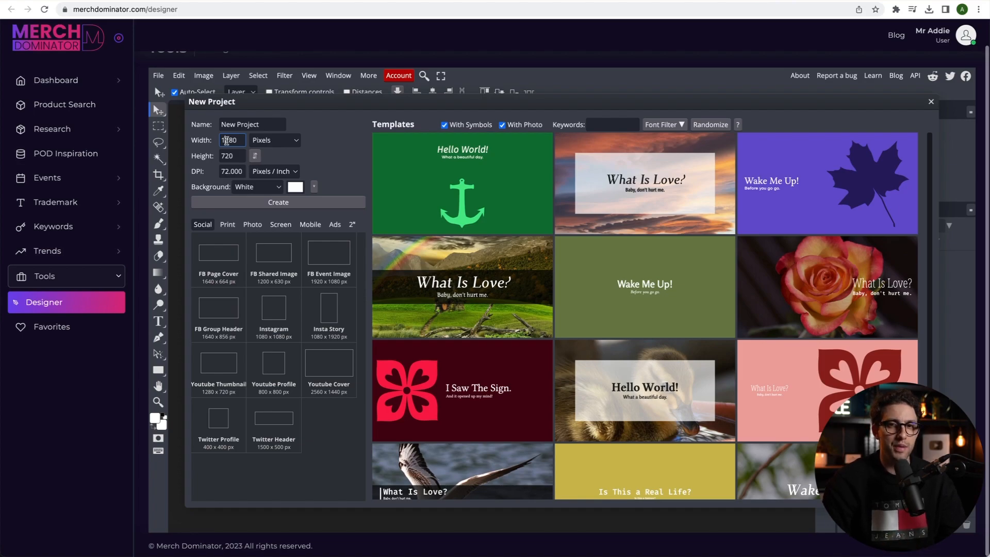
click(231, 140)
text(4500)
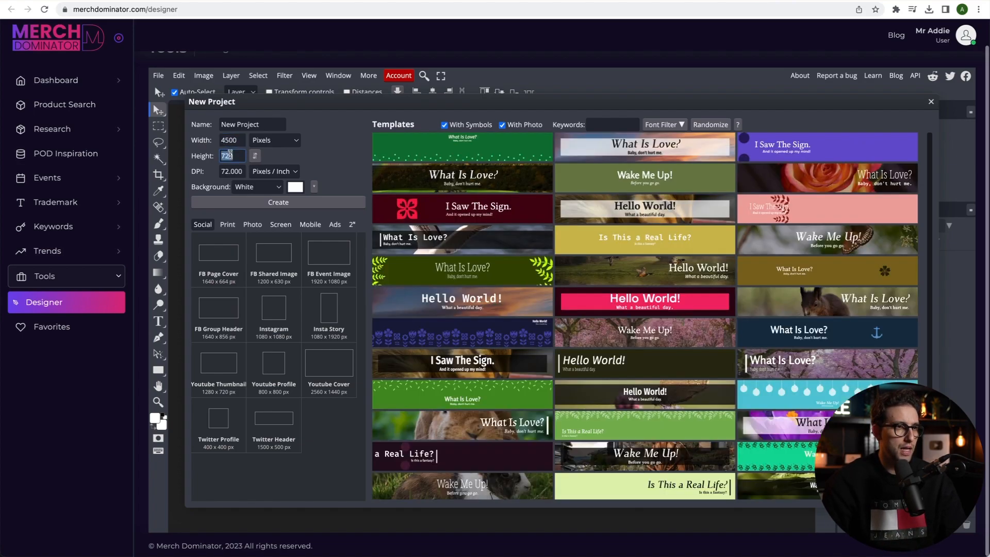
text(5400)
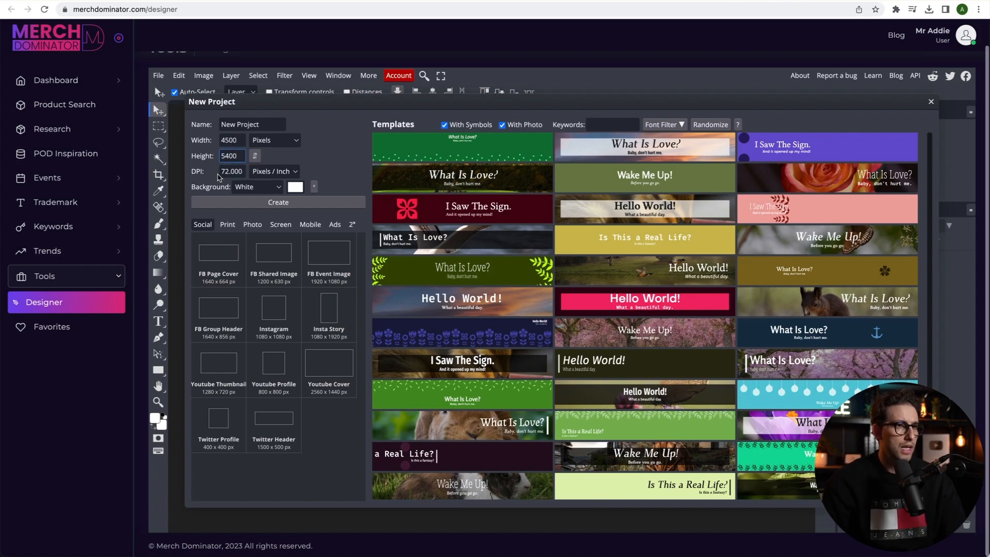
click(256, 187)
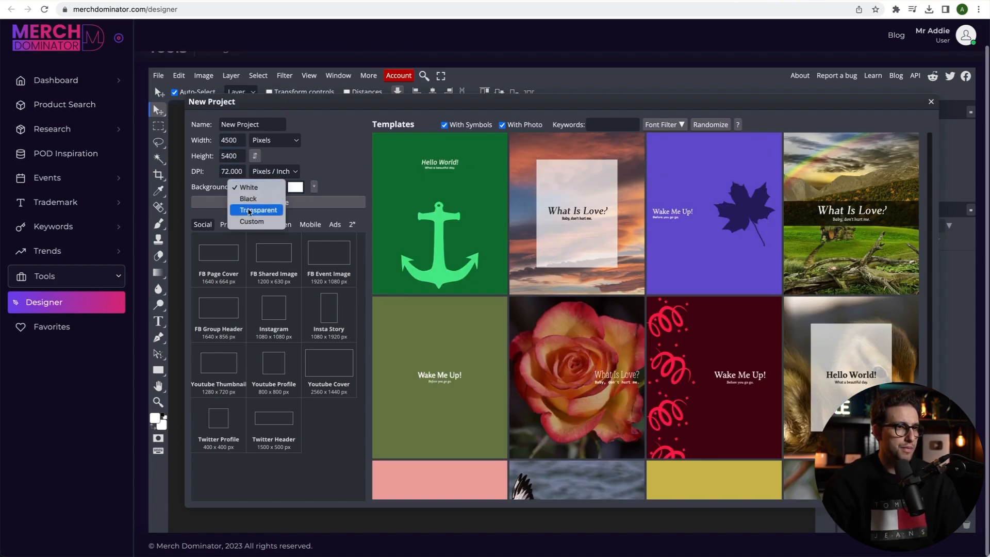
click(258, 209)
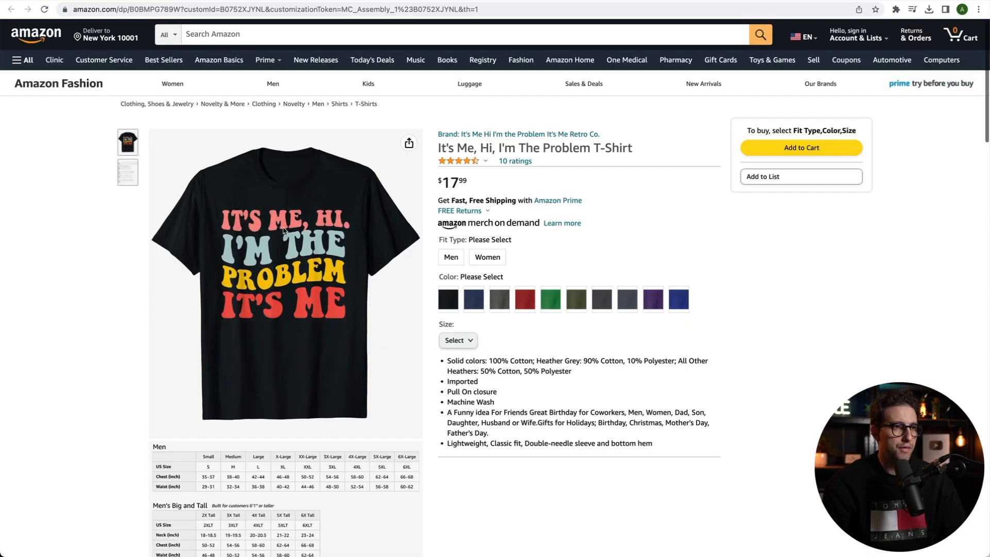
mouse_move(345, 229)
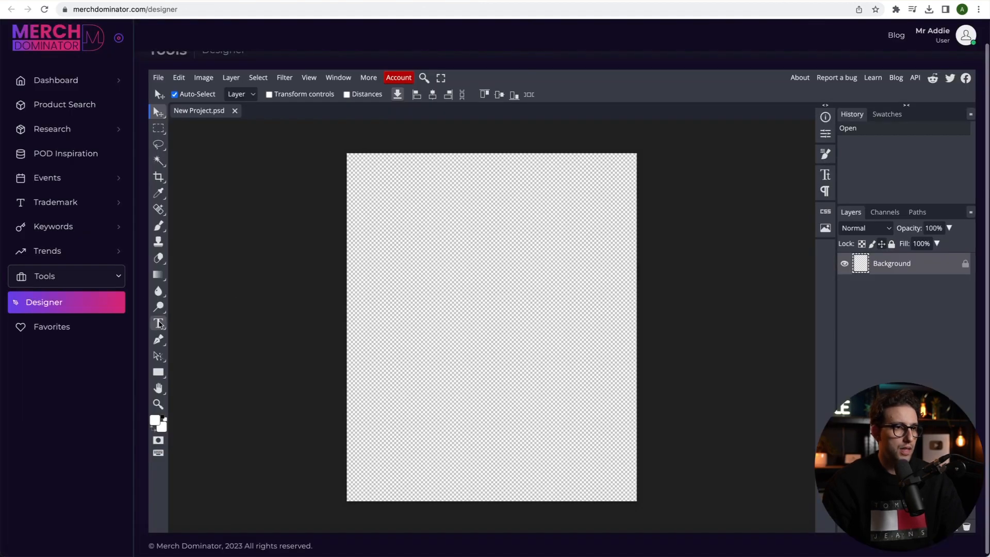
- Add an IT'S ME, HI. text layer and move it toward the top of the canvas
click(157, 323)
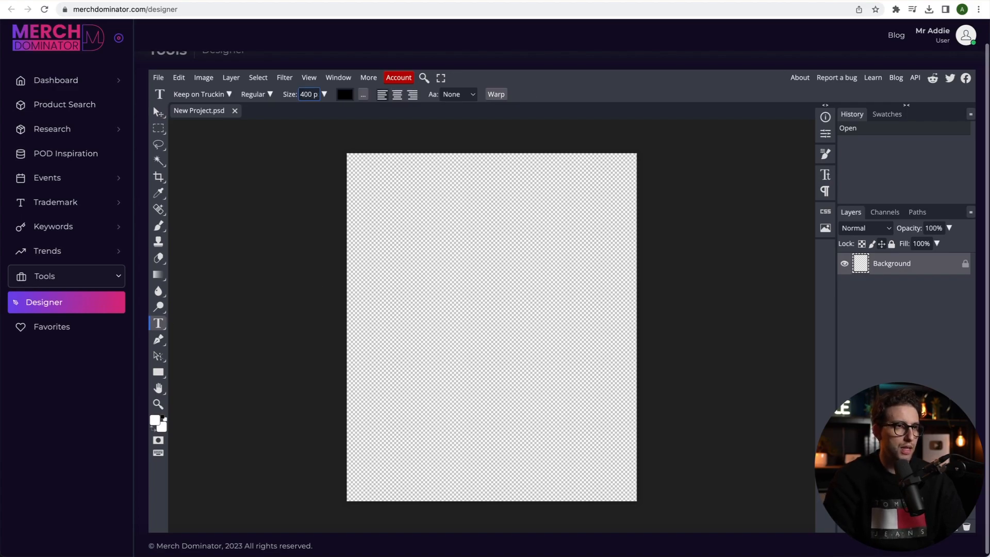
text(IT'S ME, HI.)
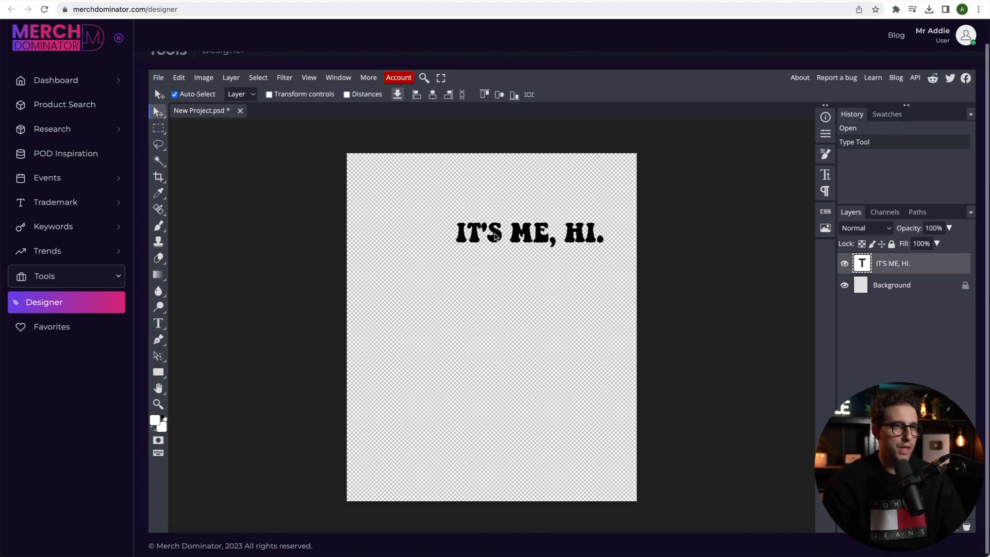
click(269, 94)
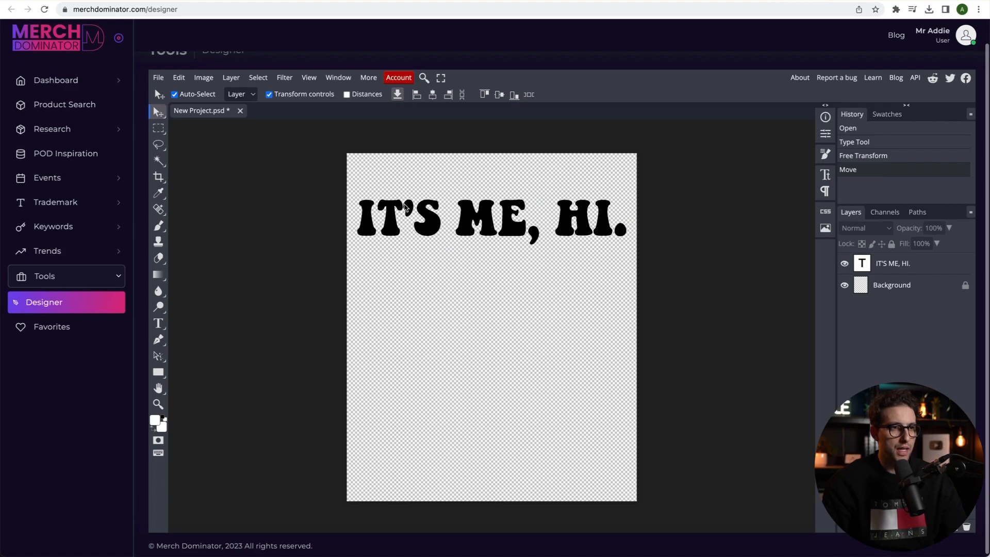
mouse_move(410, 219)
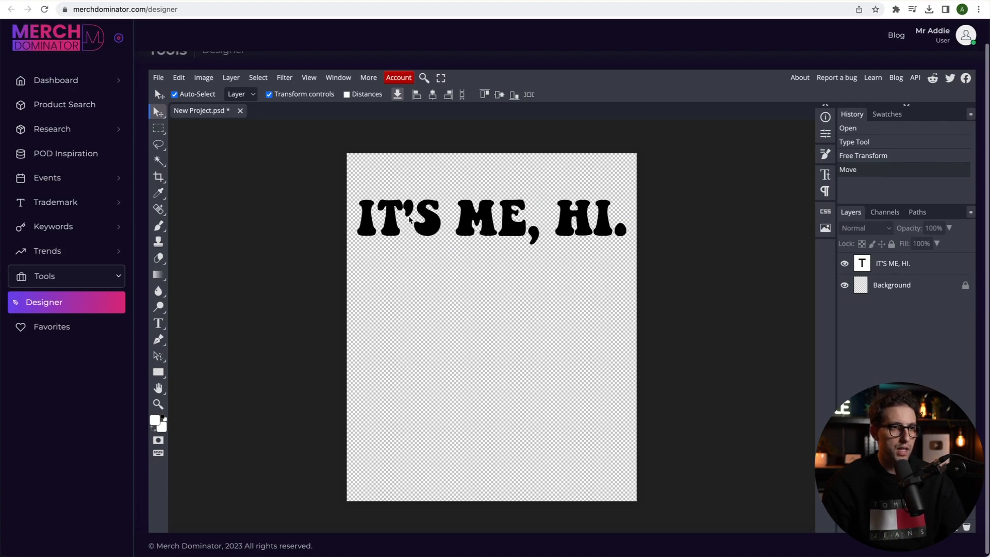
- Re-enter the IT'S ME, HI. text and try the Character panel's letter spacing
click(158, 323)
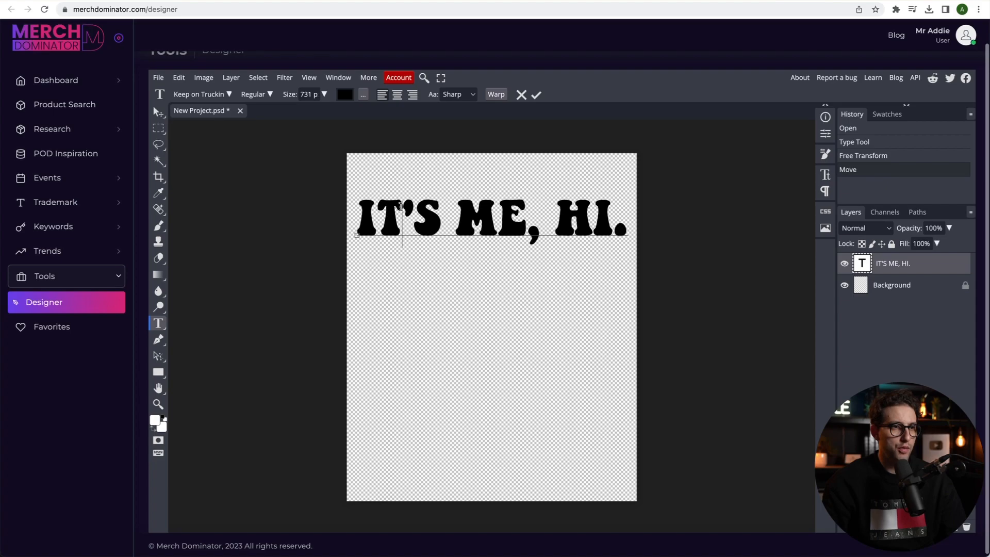
double_click(388, 221)
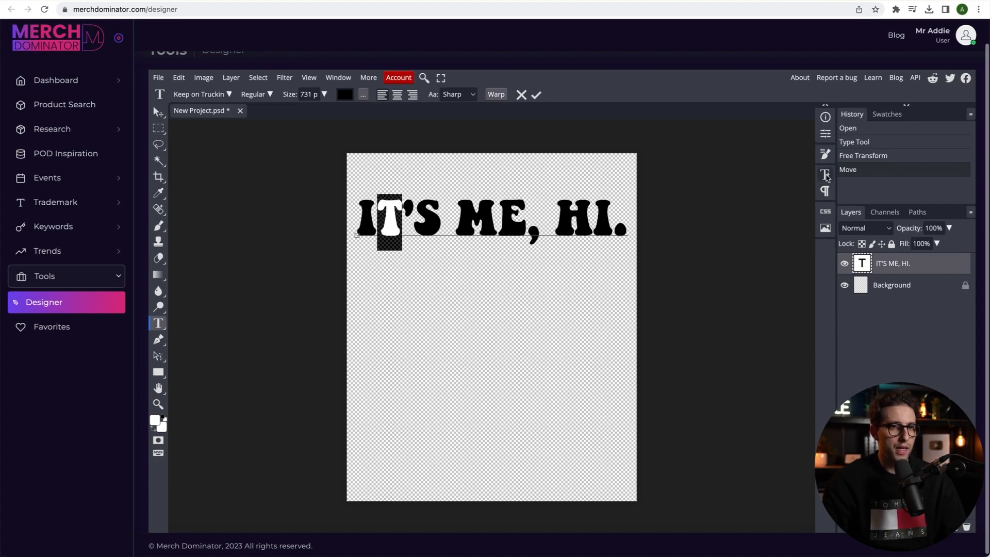
click(825, 174)
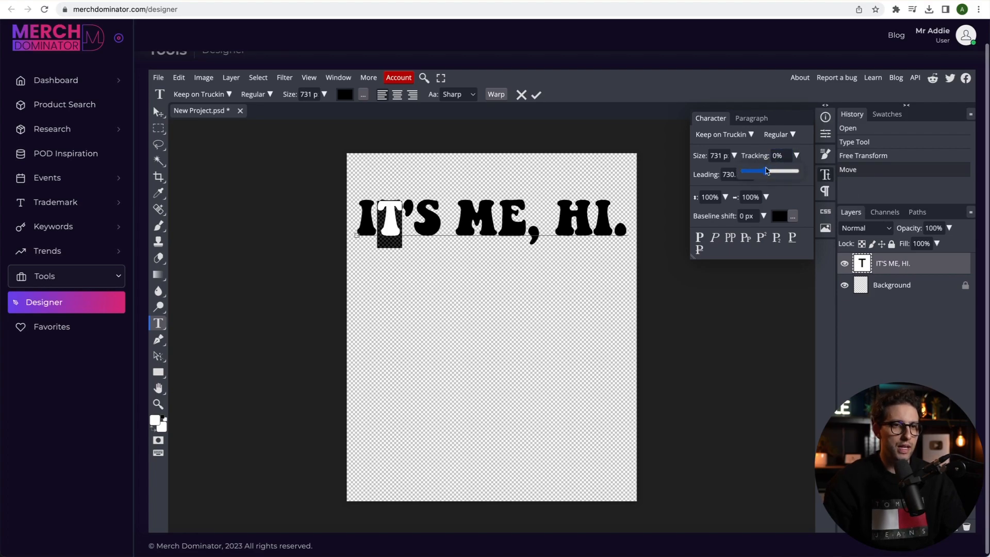
drag(749, 171, 767, 171)
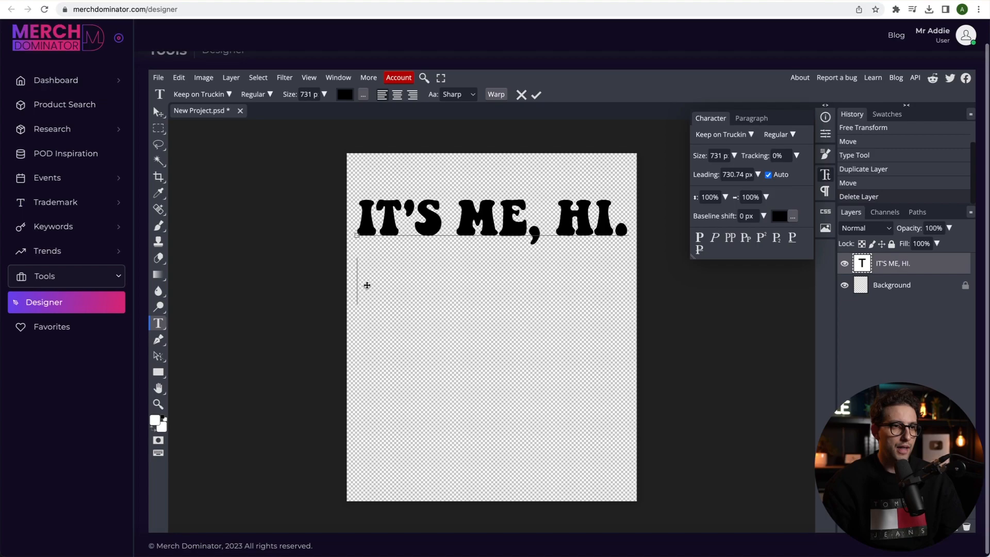
mouse_move(371, 281)
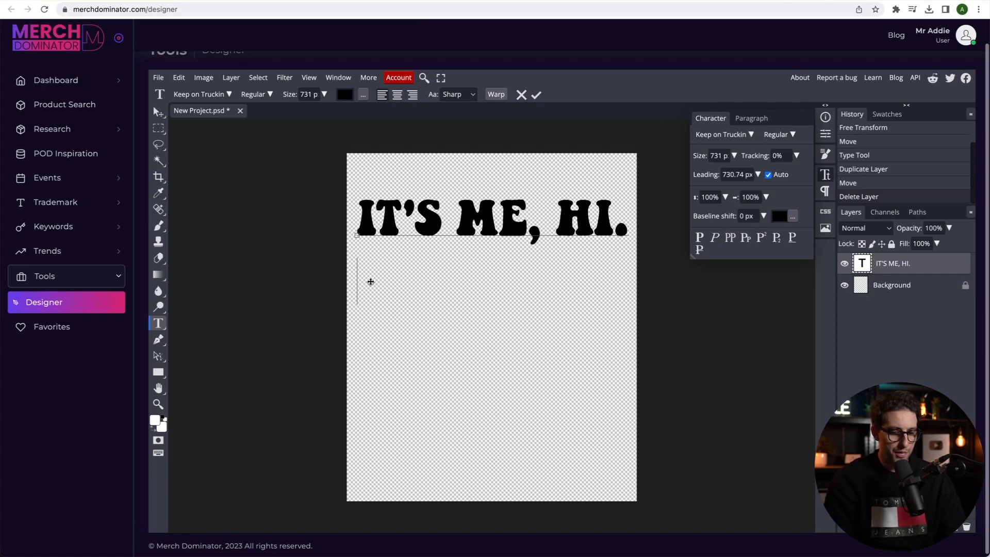
- Add the I'M THE and PROBLEM lines sized about 1100 and 890 px to span the width
text(I'M THE)
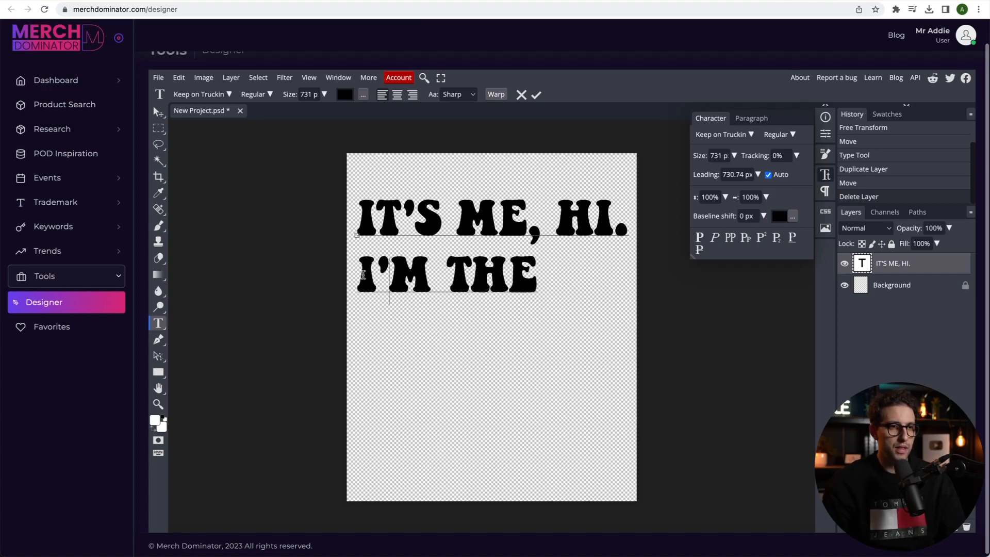
triple_click(445, 276)
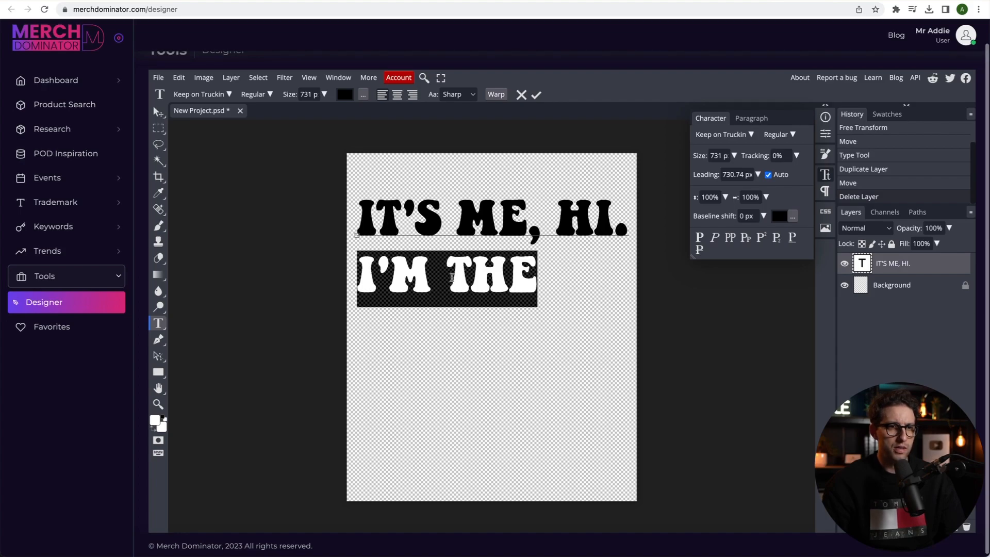
click(718, 156)
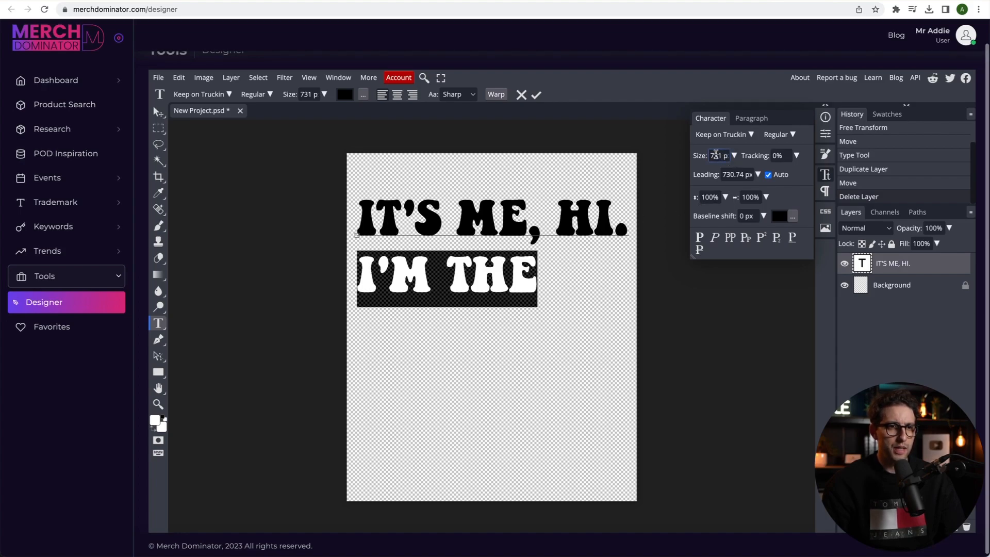
text(100)
click(738, 175)
text(950)
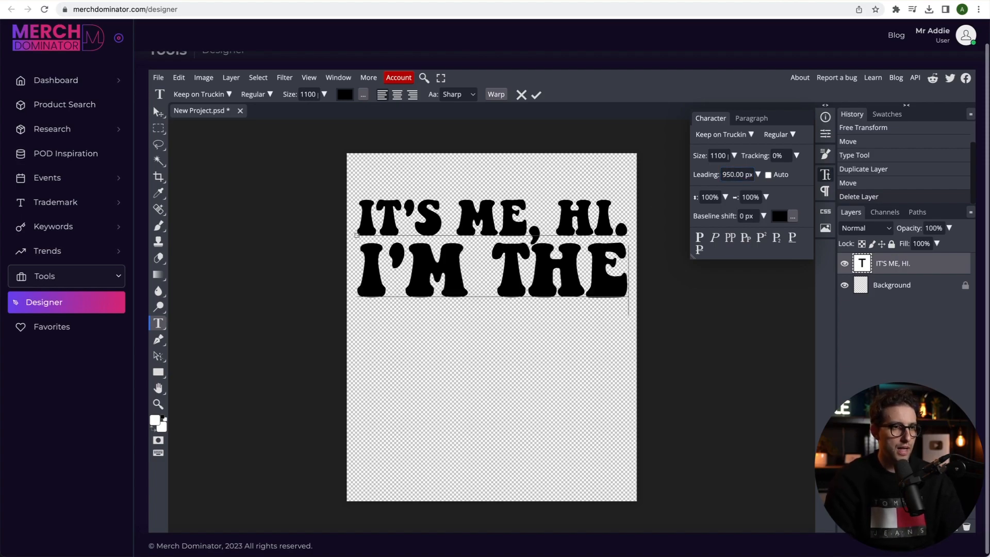
text(PROBLE)
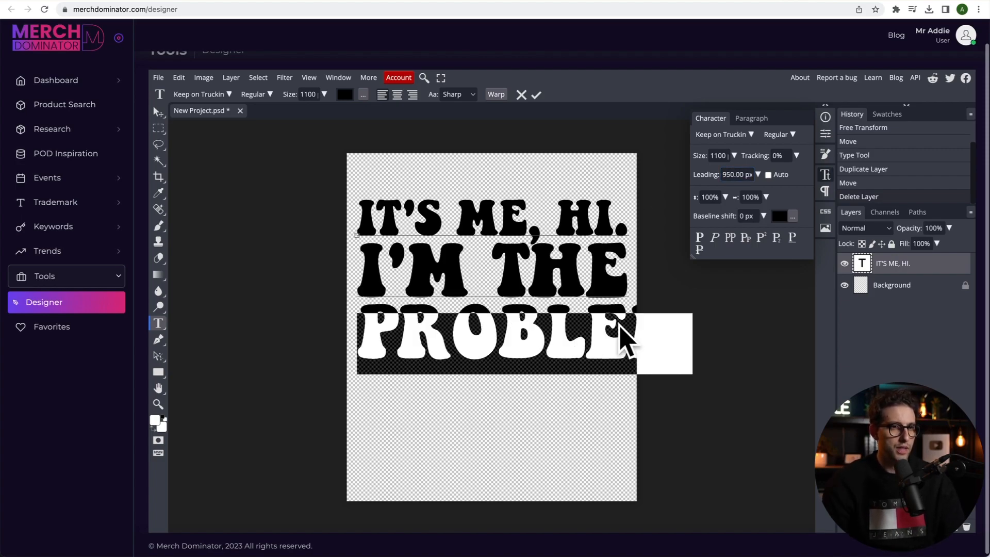
click(718, 155)
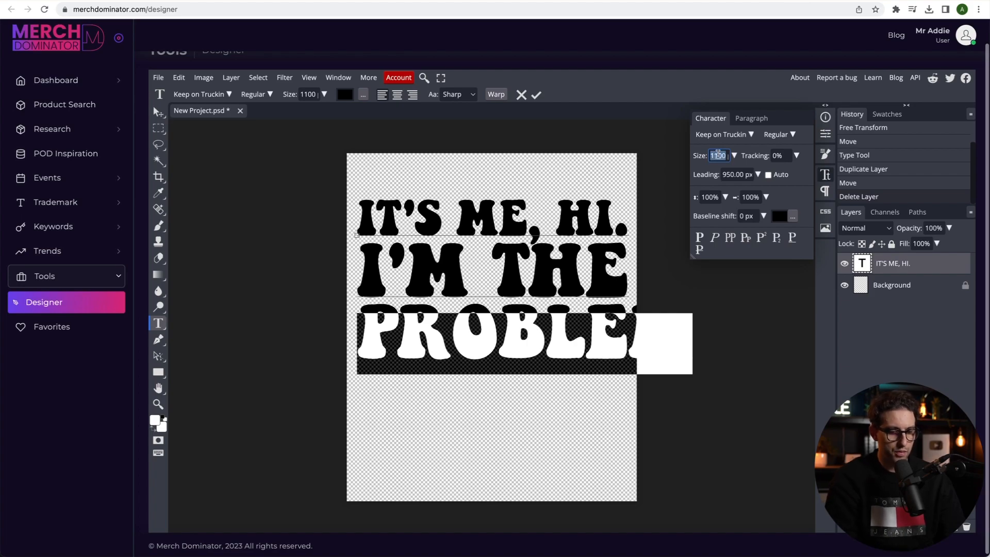
text(900)
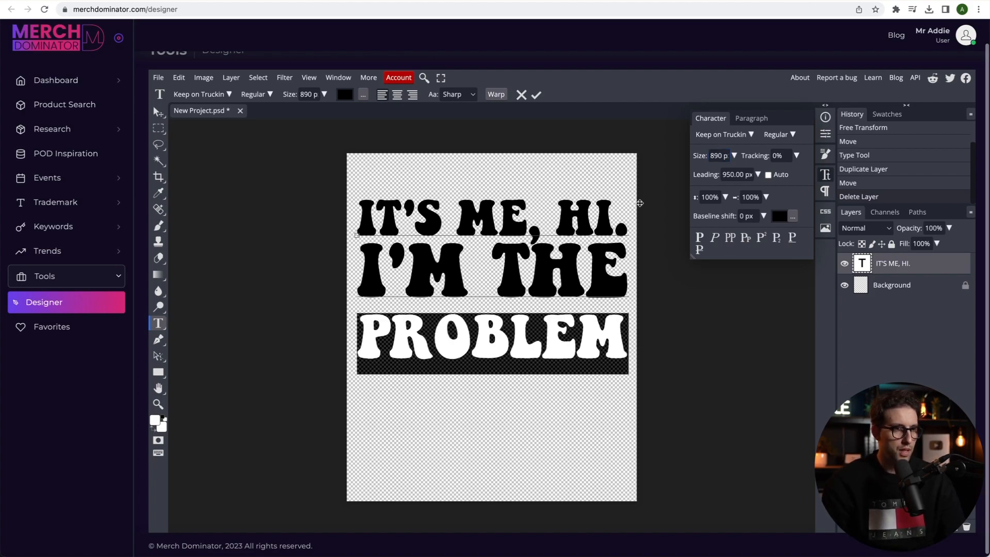
- Set the leading to 800 px and add an IT'S ME line at 1150 px
click(736, 175)
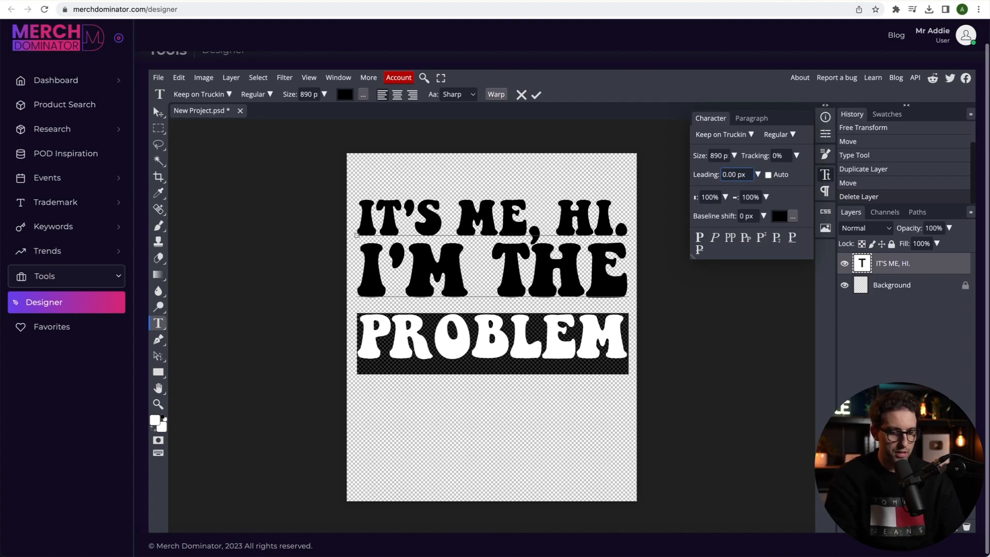
text(800.00)
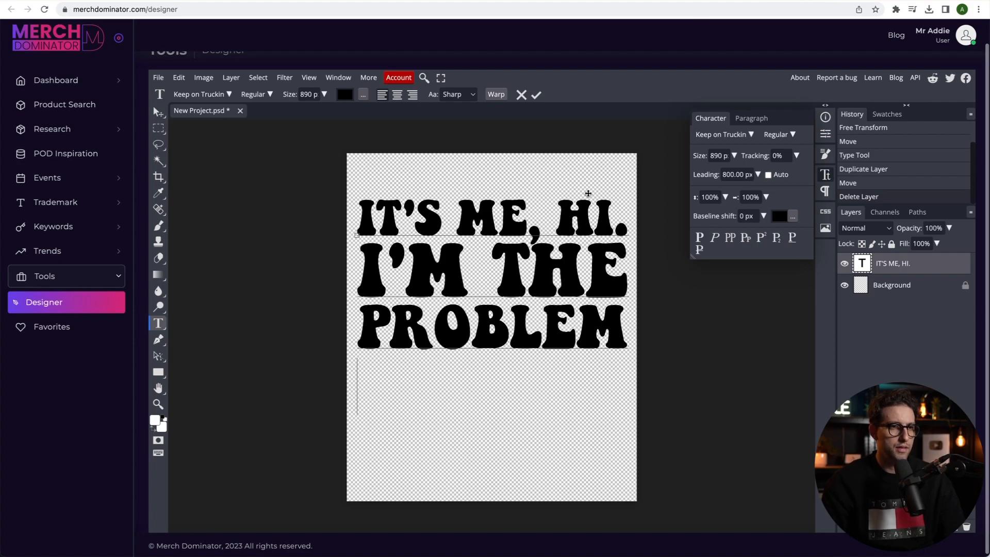
text(IT'S ME)
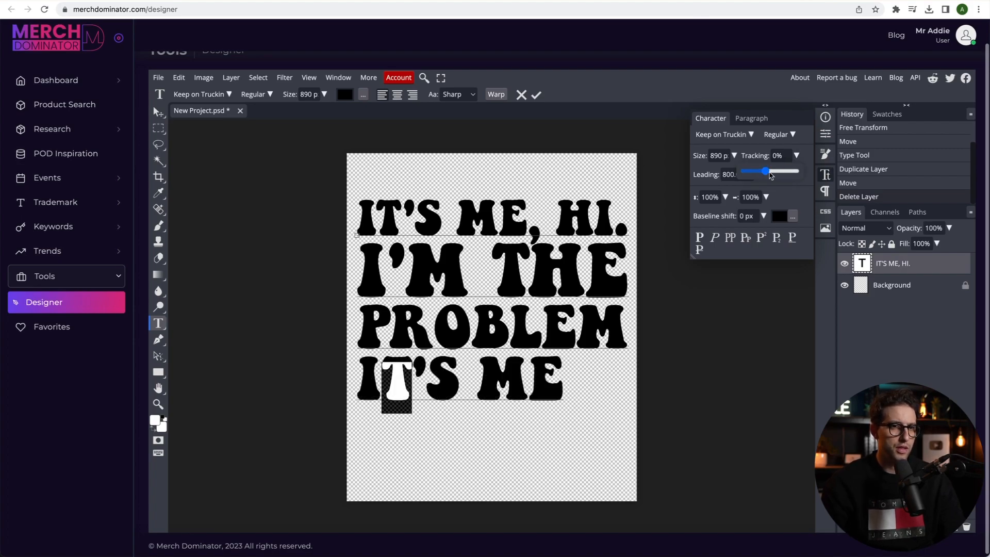
drag(767, 172, 764, 171)
text(12)
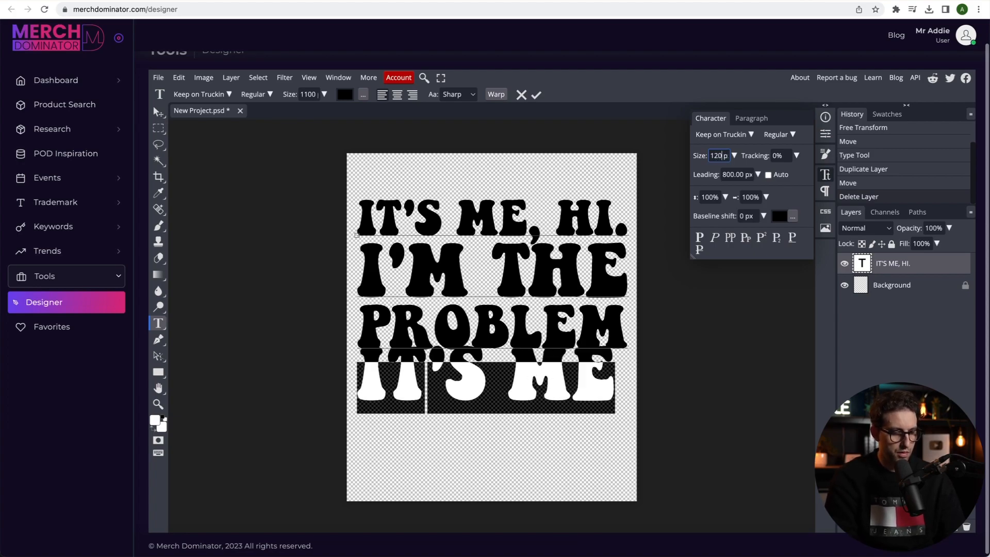
text(1150)
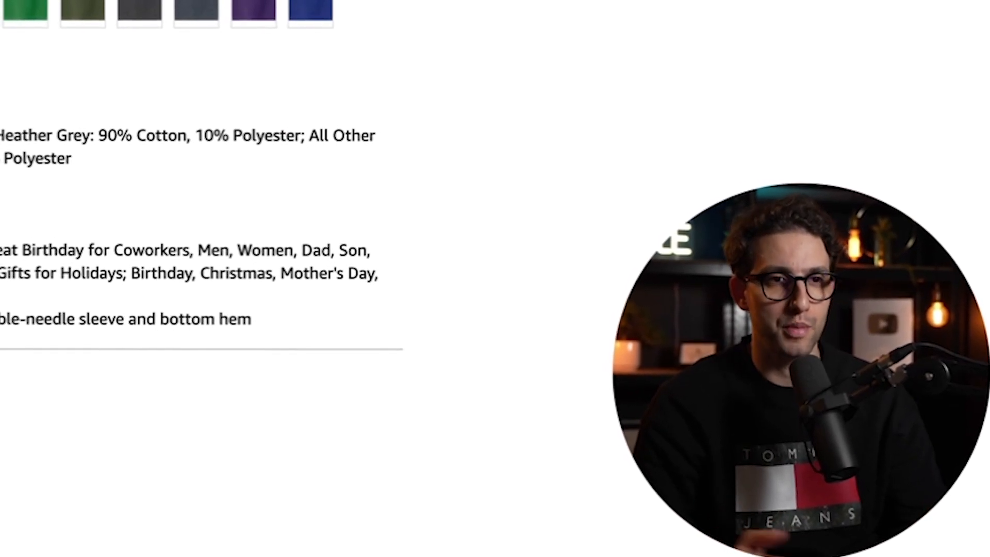
- Launch the Eye Dropper extension to sample colours from the Amazon shirt
click(895, 9)
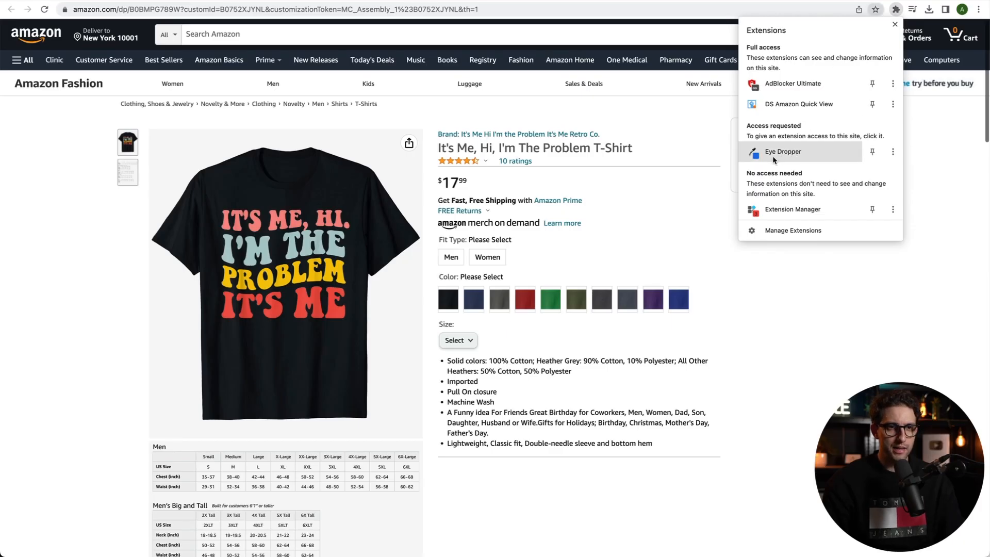
click(783, 152)
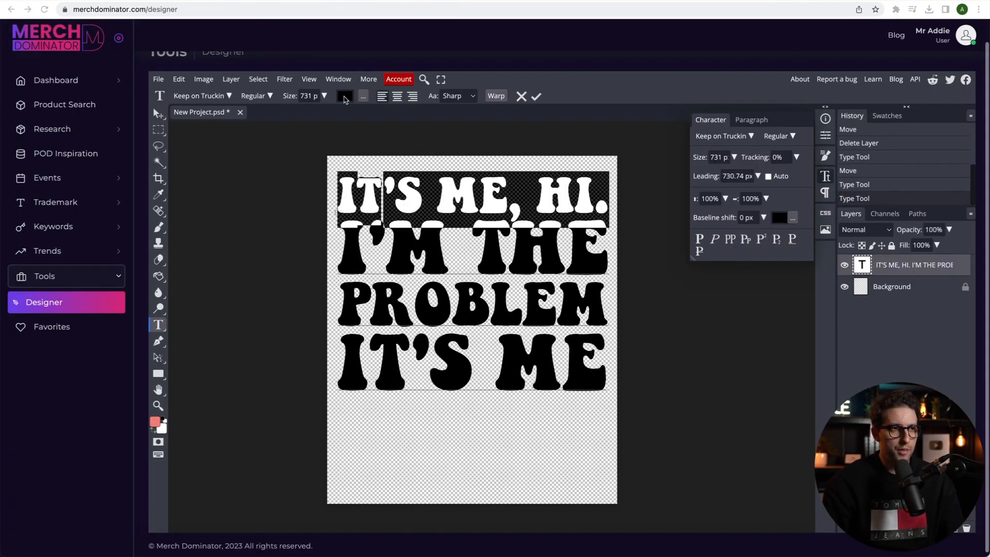
- Colour the selected slogan line the pale grey-blue aecaca via the Color Picker
click(344, 95)
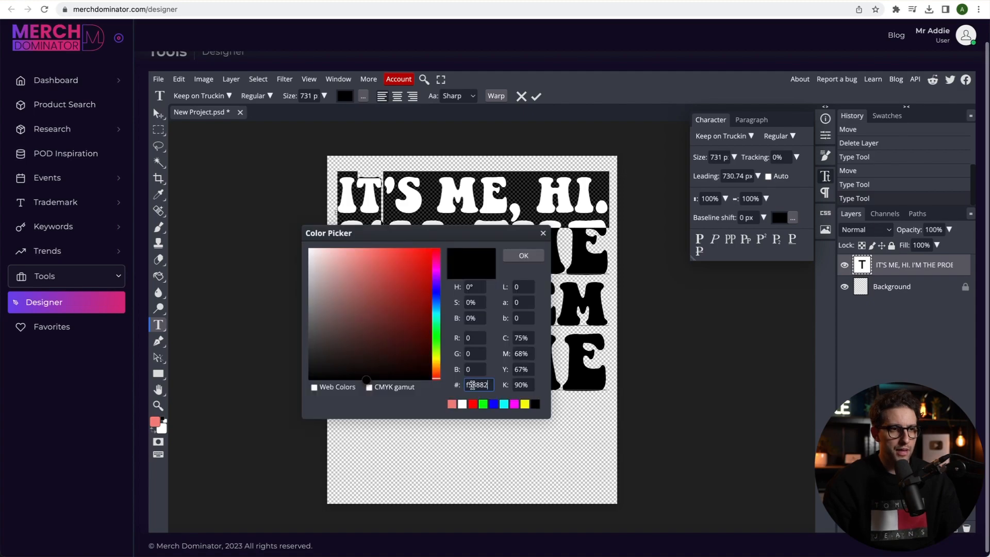
click(523, 255)
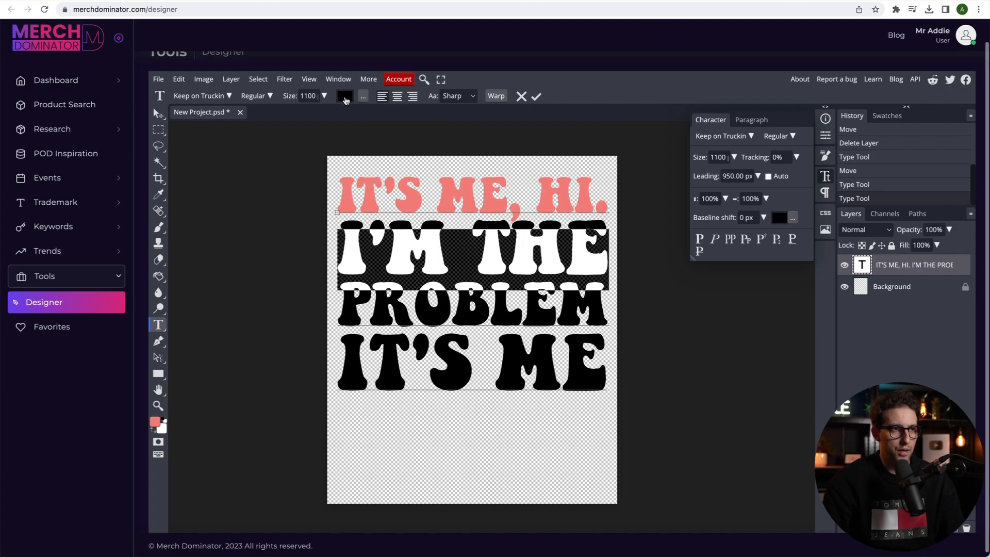
click(344, 96)
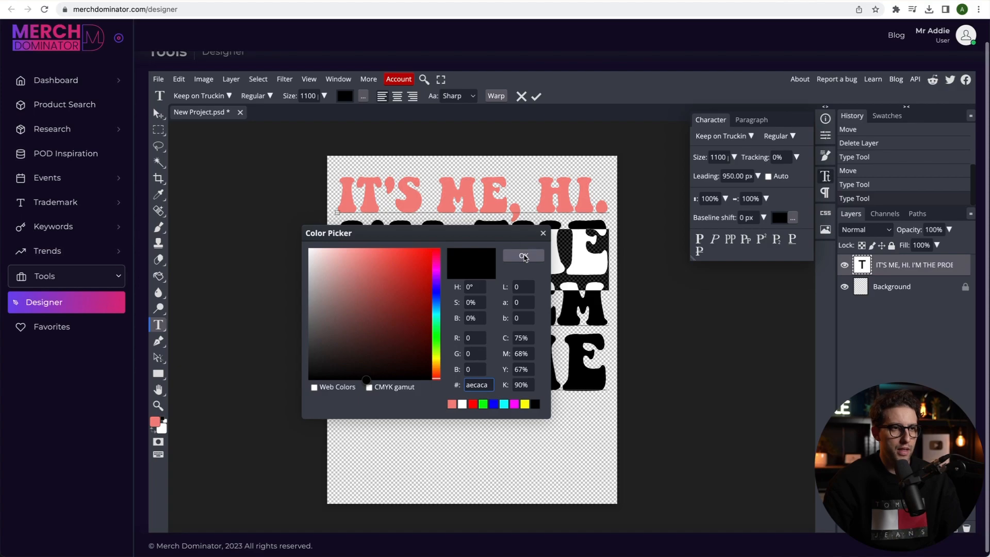
click(523, 257)
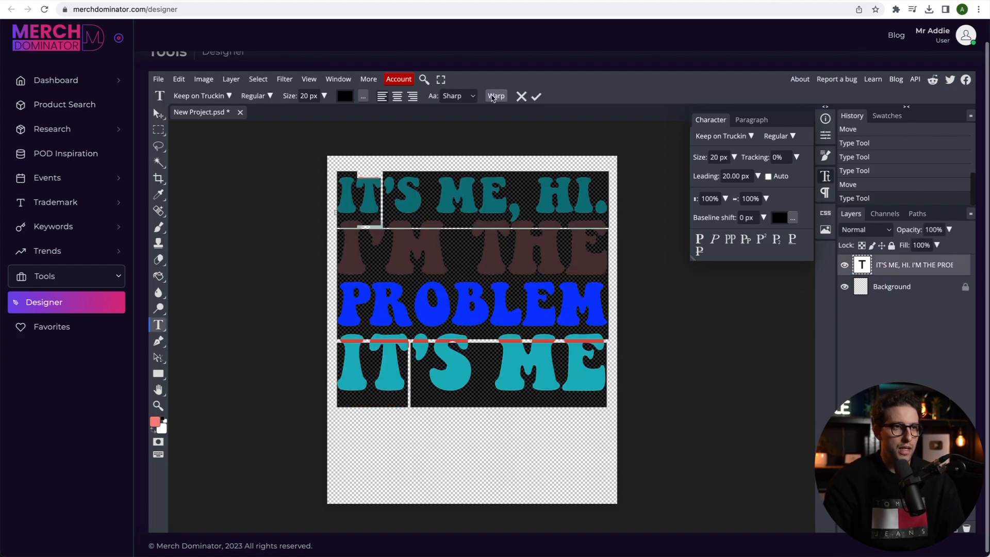
- Warp the slogan into a Wave with the bend lowered to about 16%
click(496, 96)
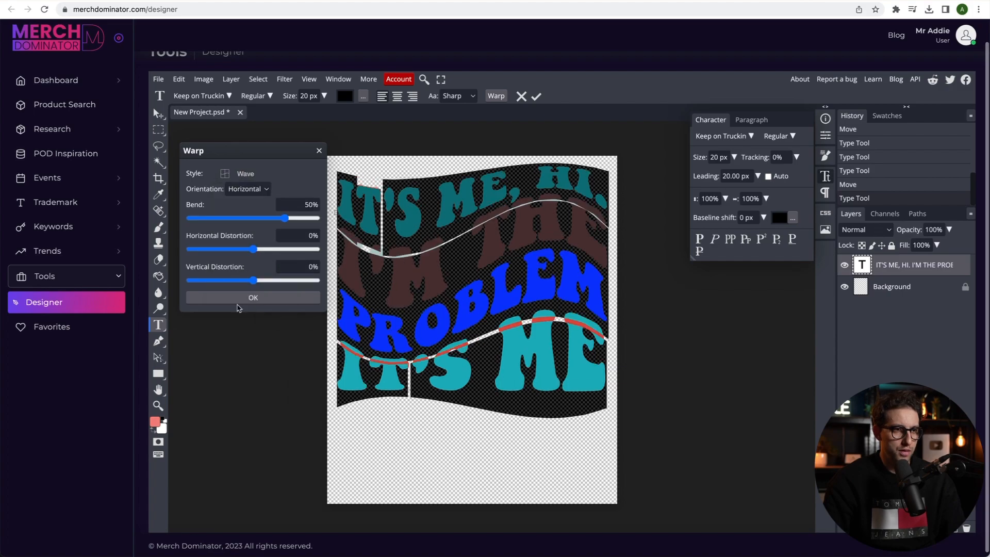
drag(288, 218, 265, 217)
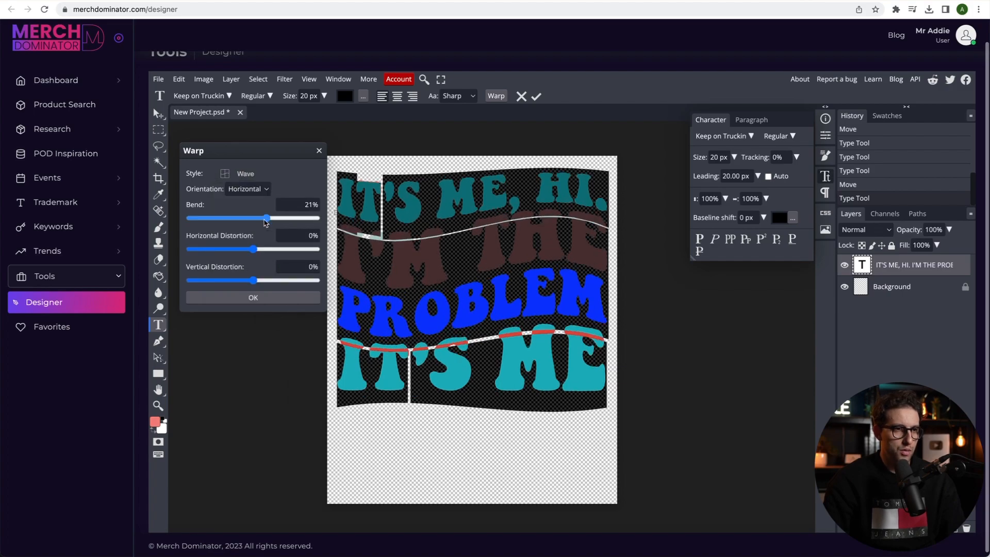
drag(267, 217, 264, 217)
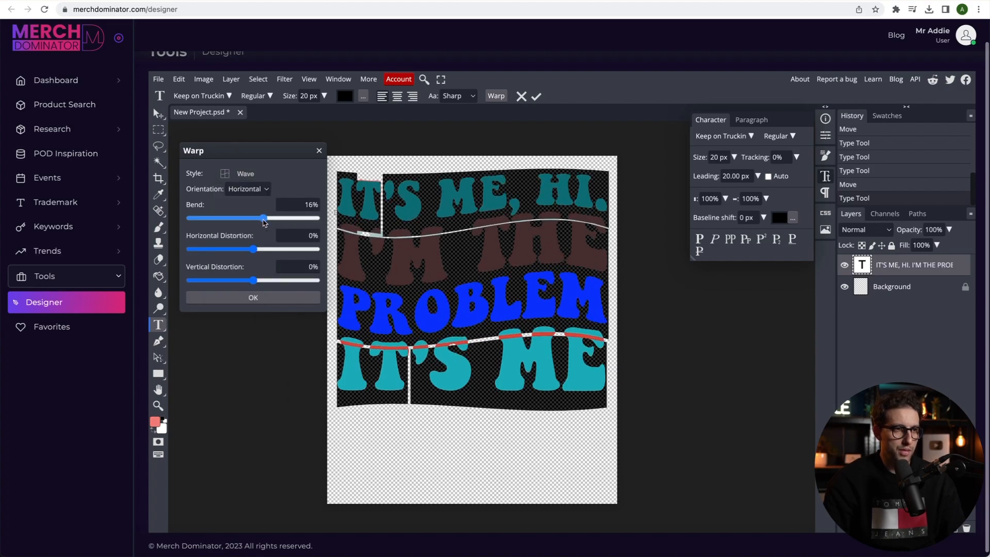
drag(264, 217, 261, 217)
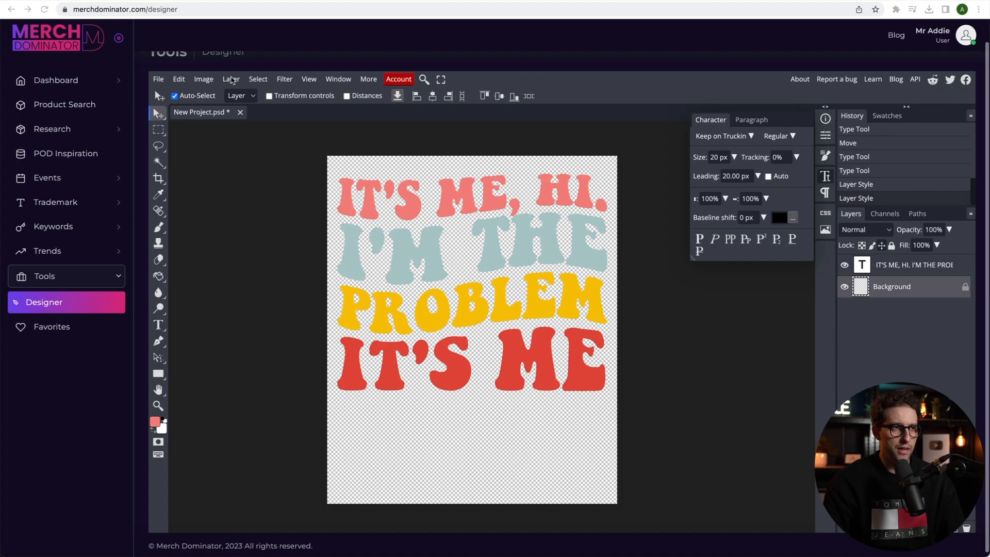
- Add a solid black colour-fill layer behind the slogan
click(231, 79)
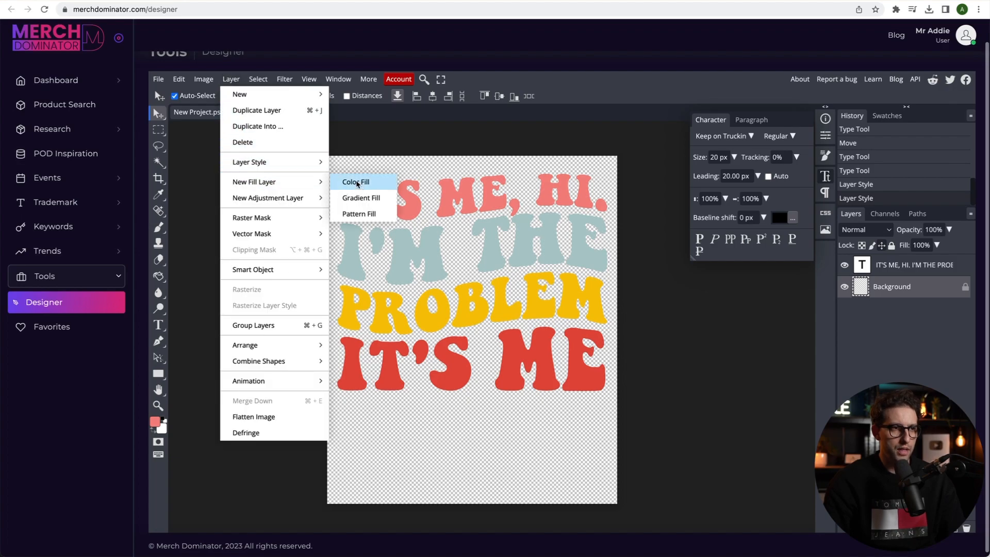
click(356, 181)
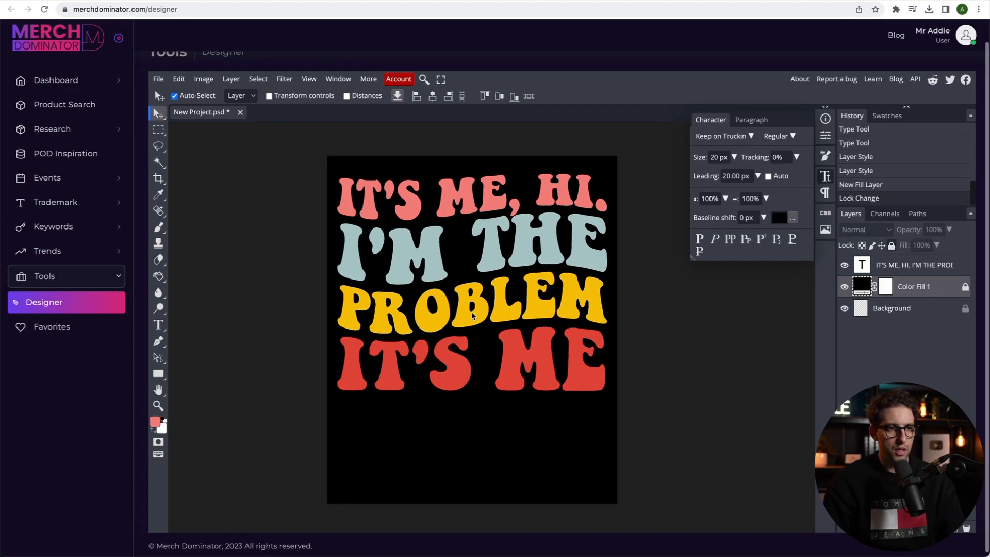
mouse_move(137, 183)
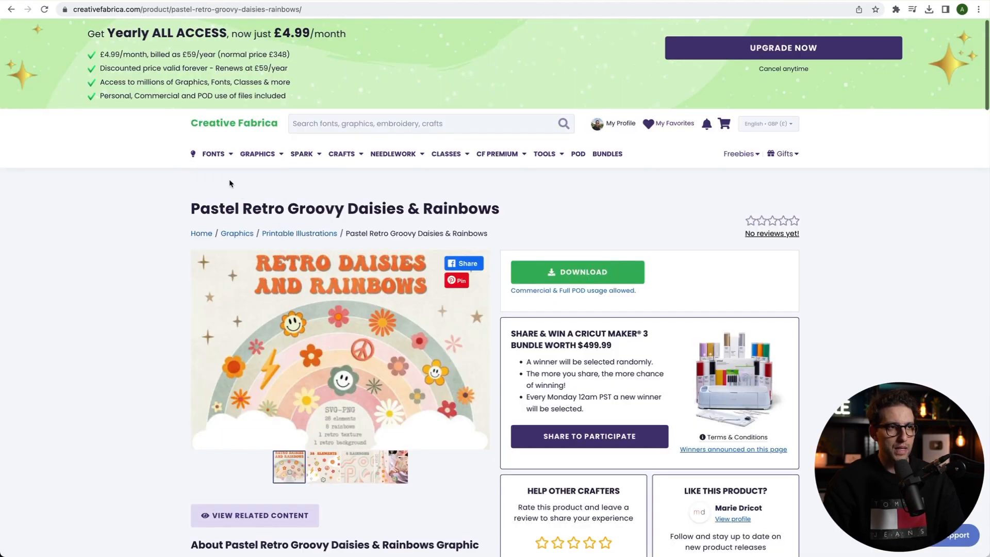
mouse_move(101, 145)
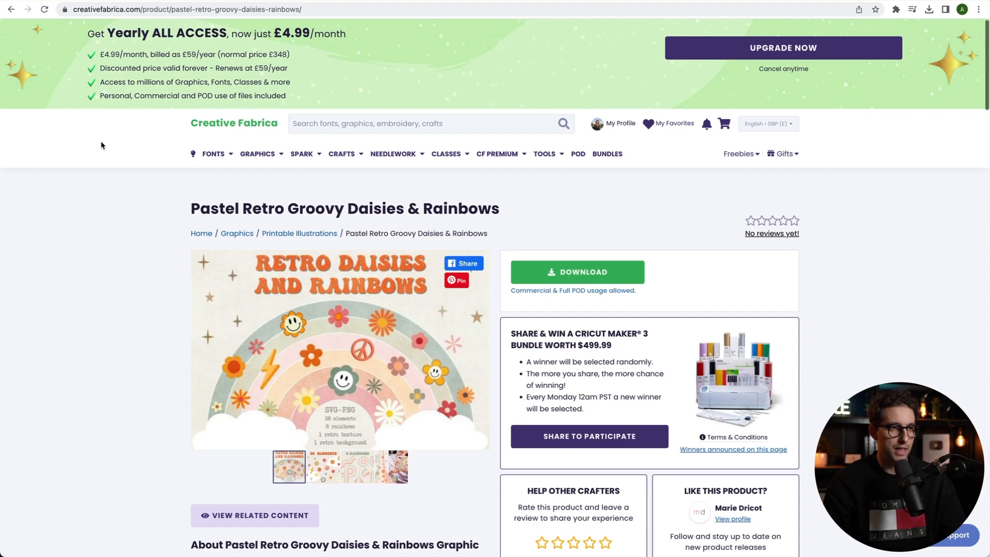
mouse_move(157, 120)
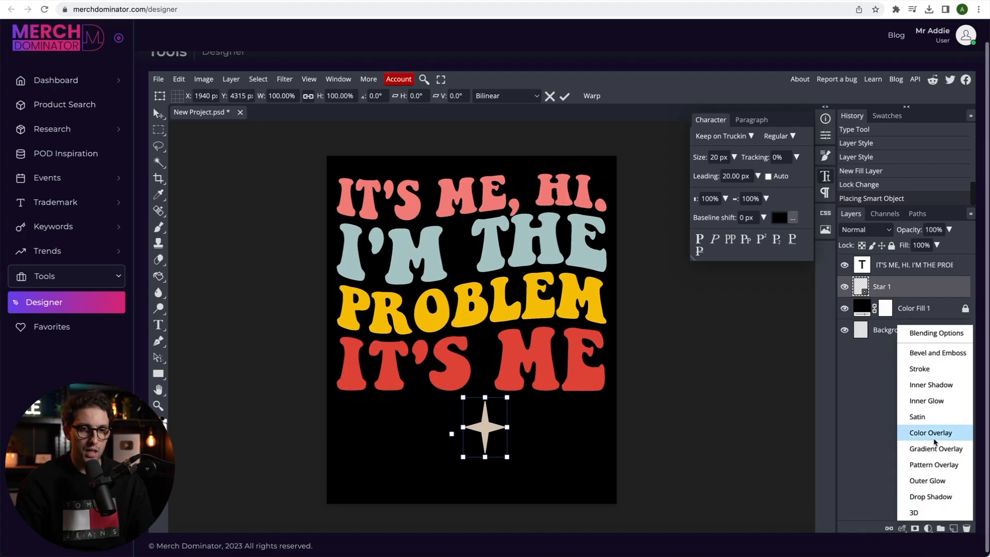
- Give the sparkle star a white Color Overlay layer style
click(930, 432)
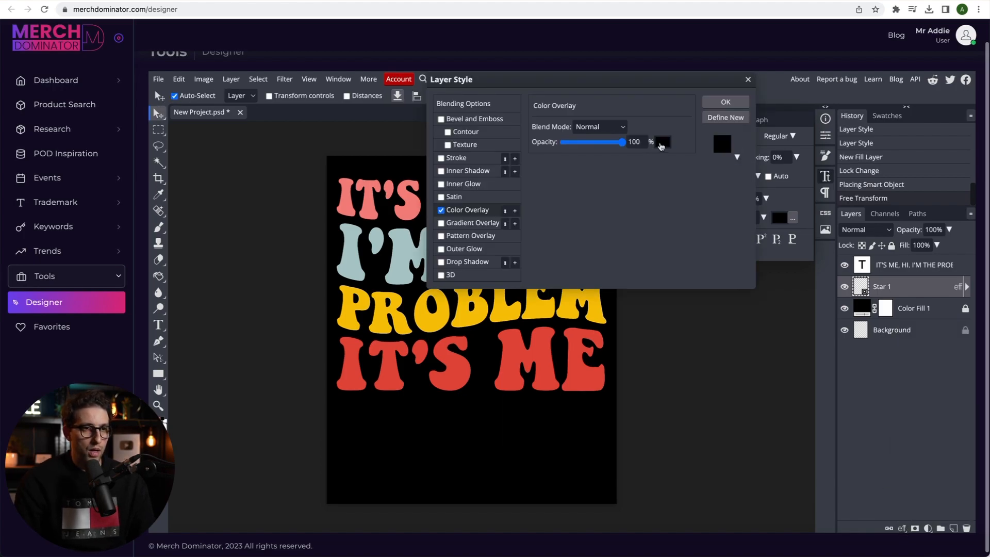
click(724, 102)
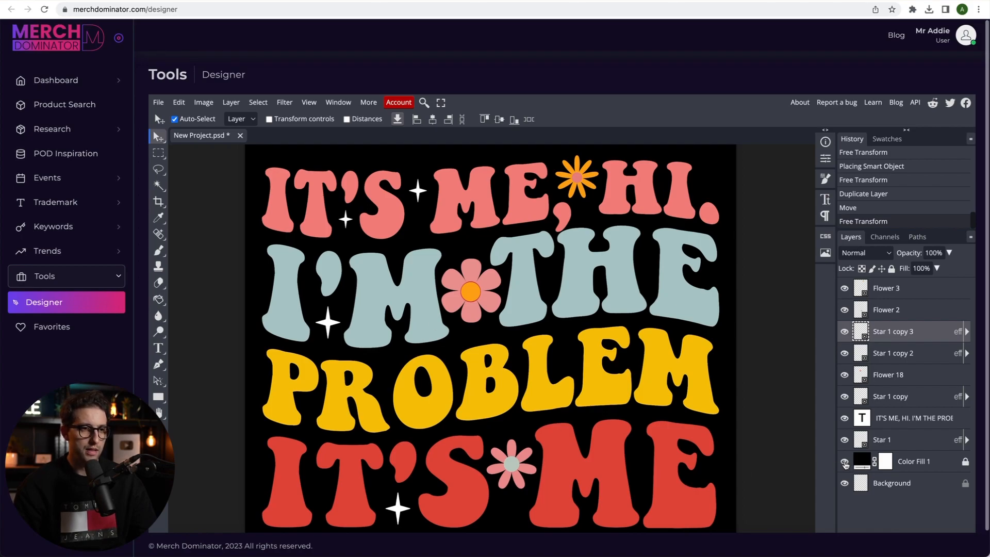
- Hide the black Color Fill backdrop and export a transparent PNG named 'It's me'
click(159, 102)
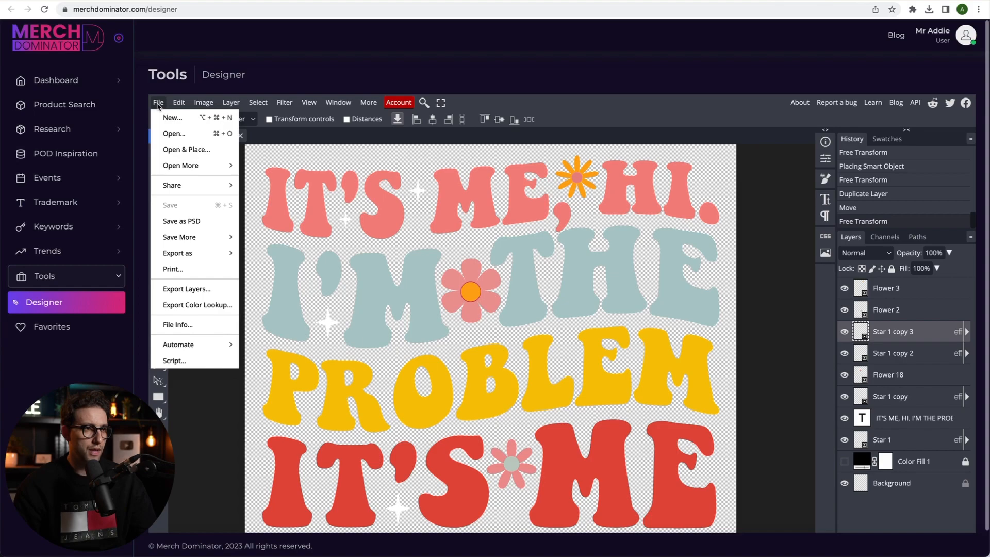
click(176, 253)
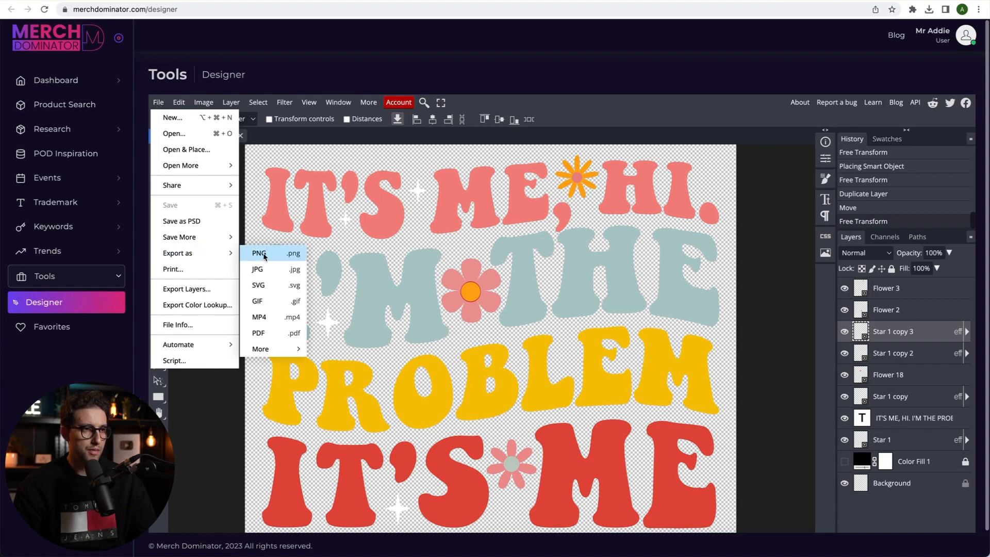
click(258, 254)
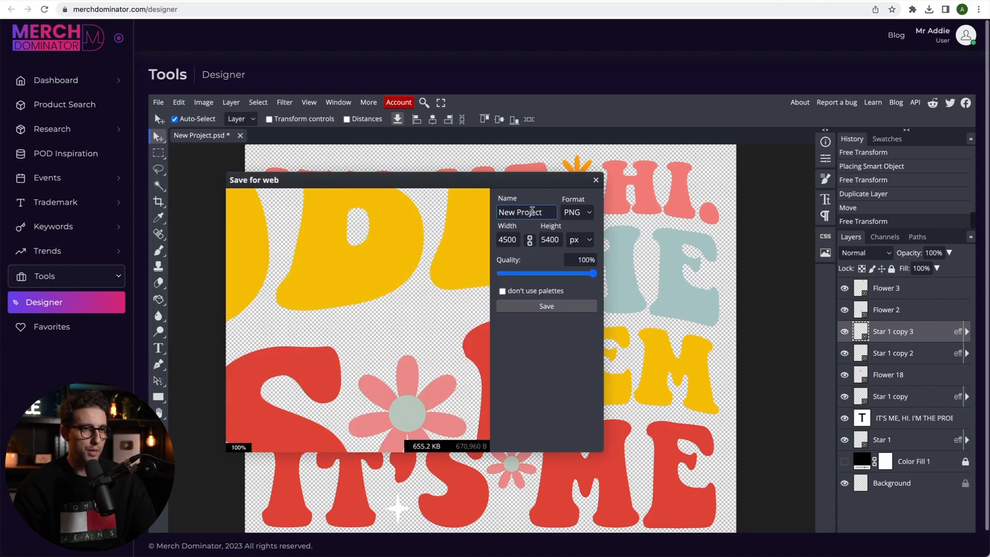
text(It's me)
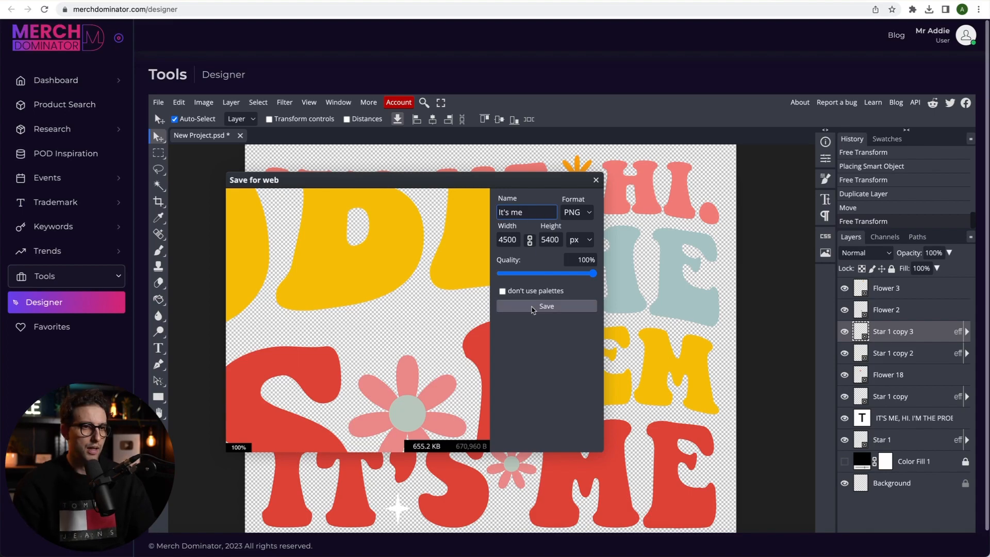
click(546, 307)
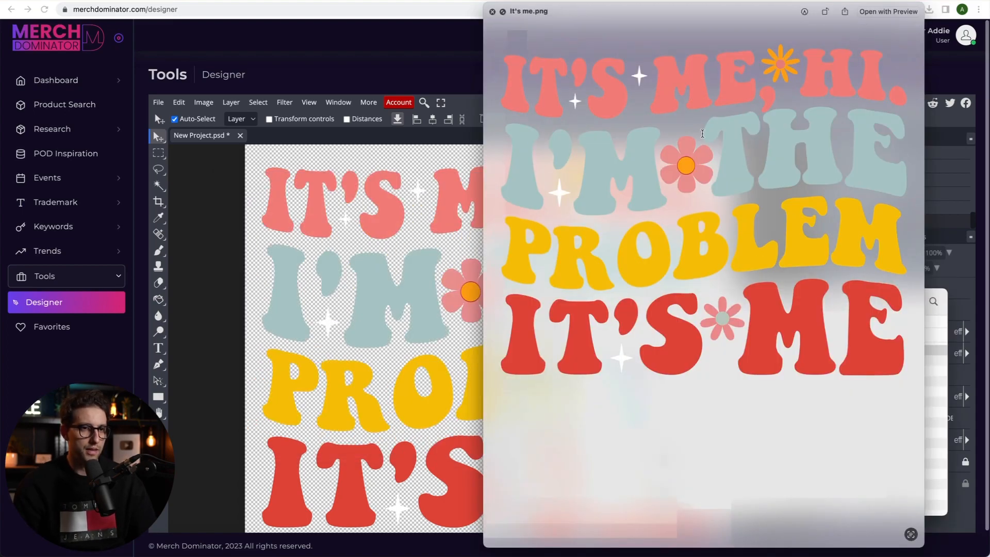
click(493, 11)
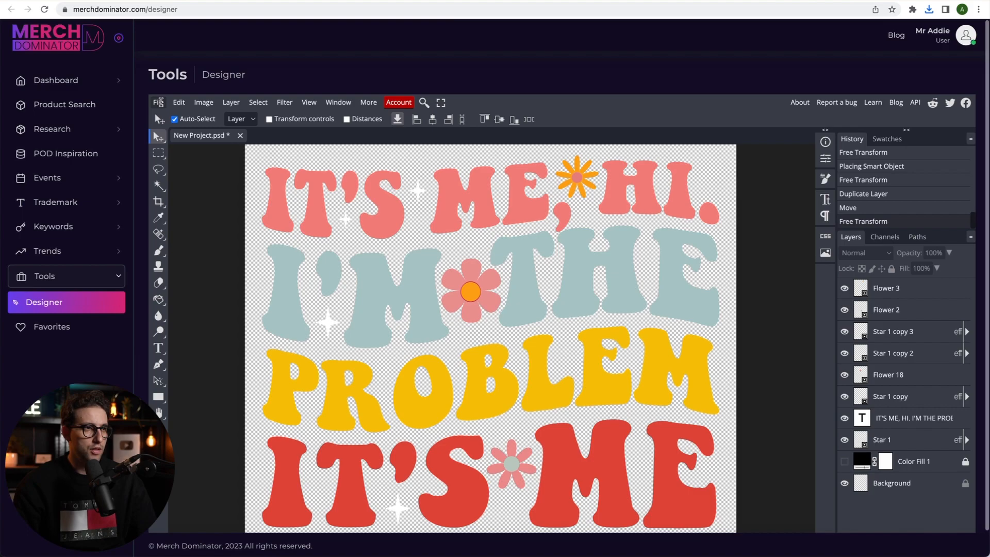
- Save the layered project as a PSD file
click(158, 102)
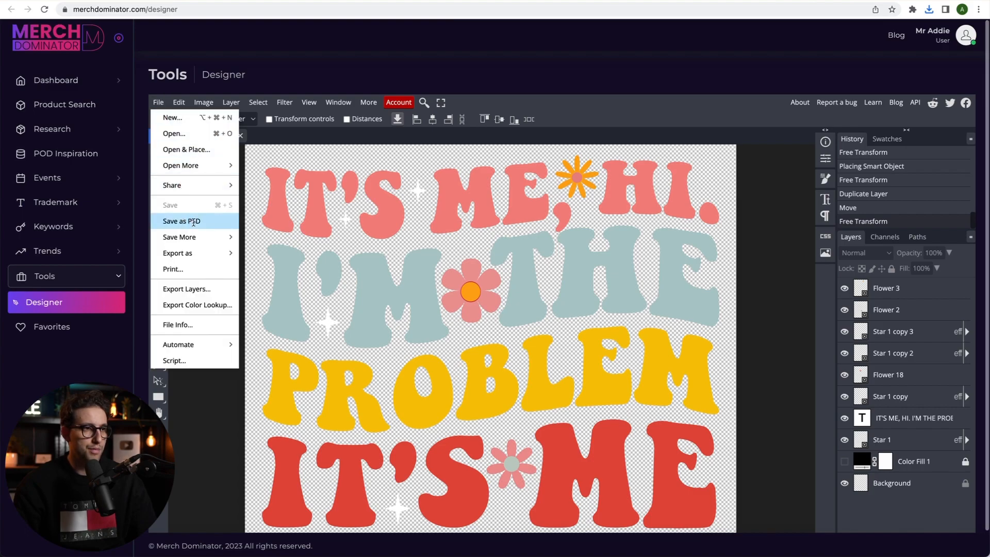
click(182, 221)
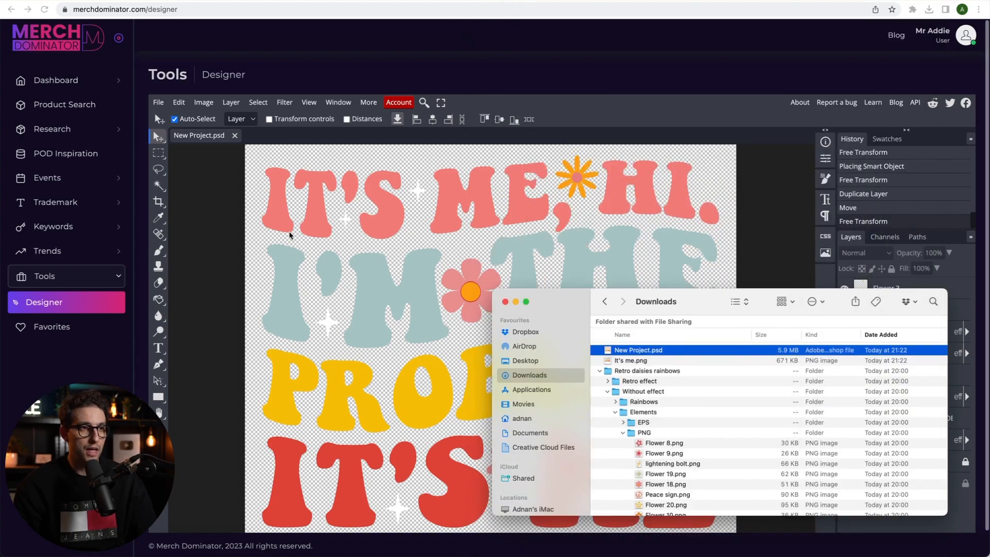
mouse_move(184, 206)
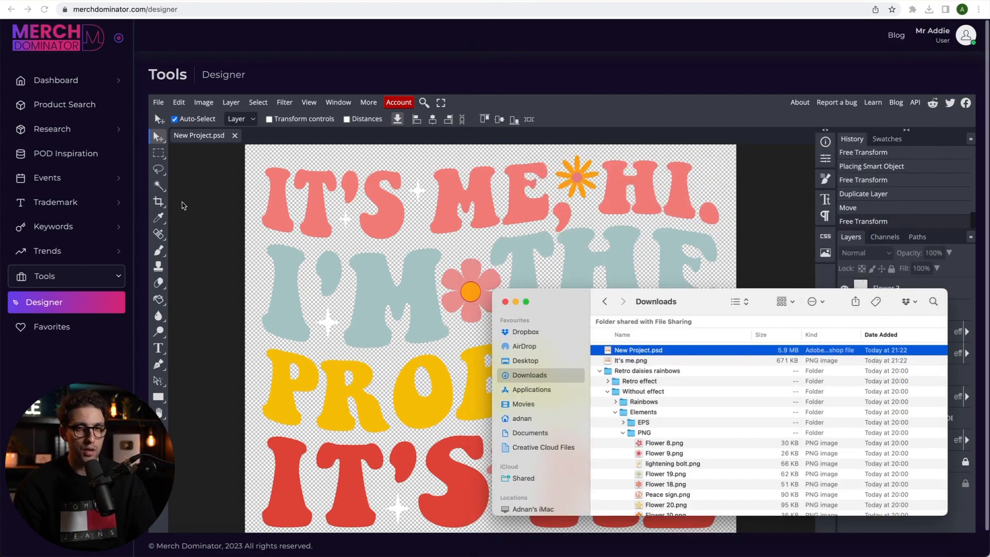